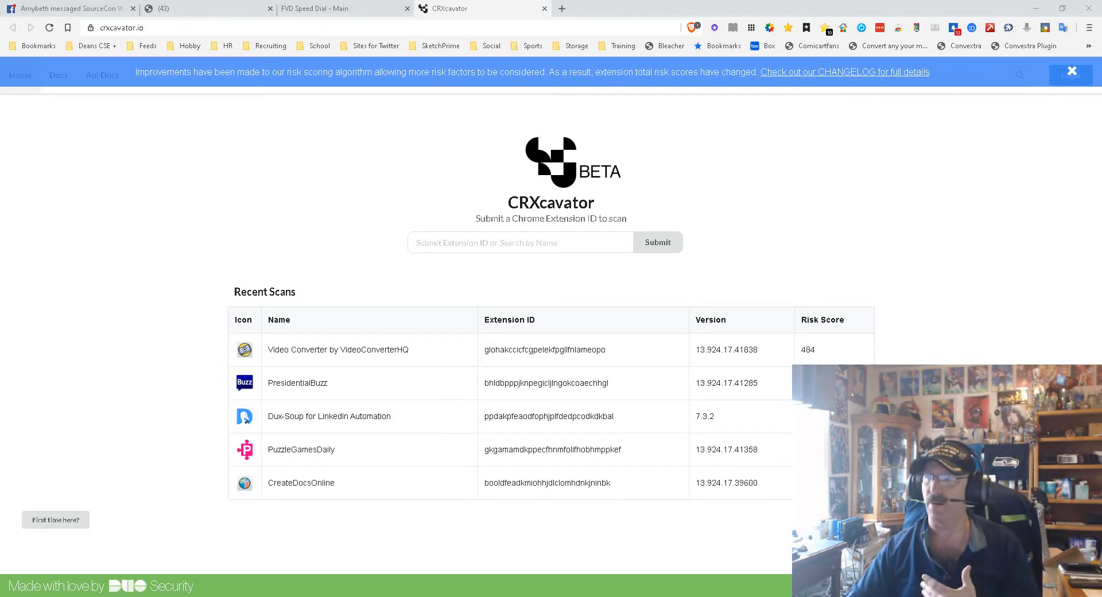
Search CRXcavator for extension ID kgjlfabddfgbgodjclngamckpdagbagp to load the DNNae risk report
{"action": "type", "text": "kgjlfabddfgbgodjclngamckpdagbagp/1.5.26"}
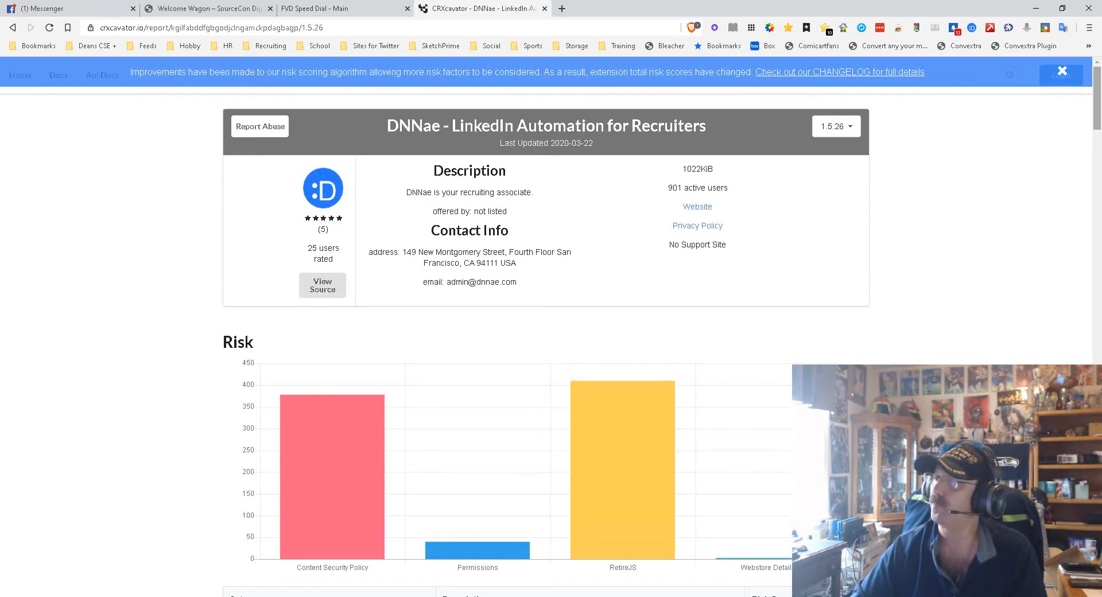
{"action": "scroll", "scroll_direction": "down", "scroll_amount": 3}
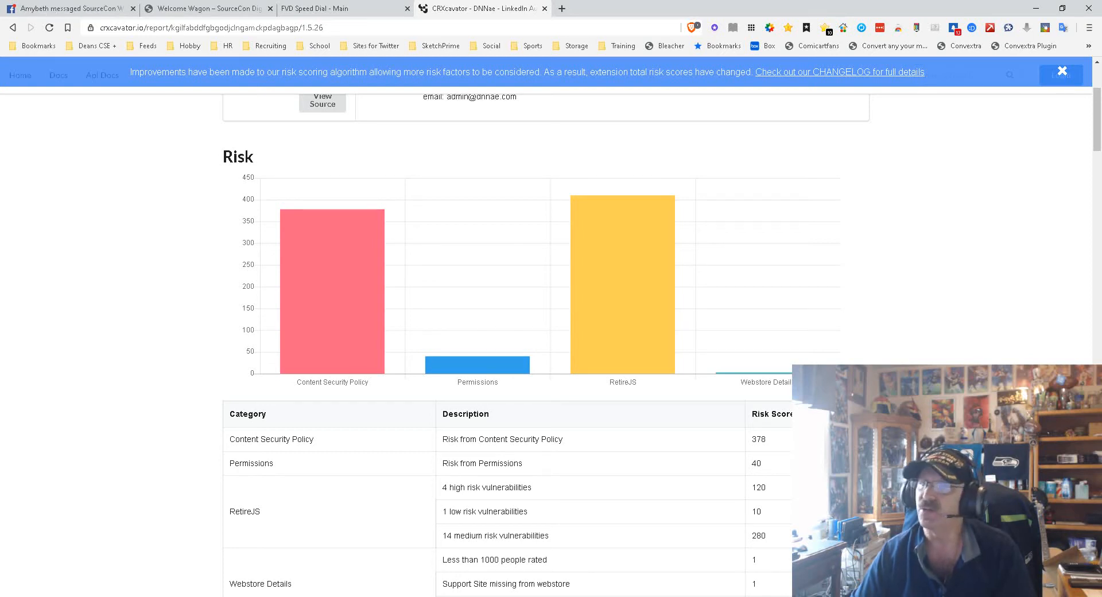
{"action": "scroll", "scroll_direction": "down", "scroll_amount": 3}
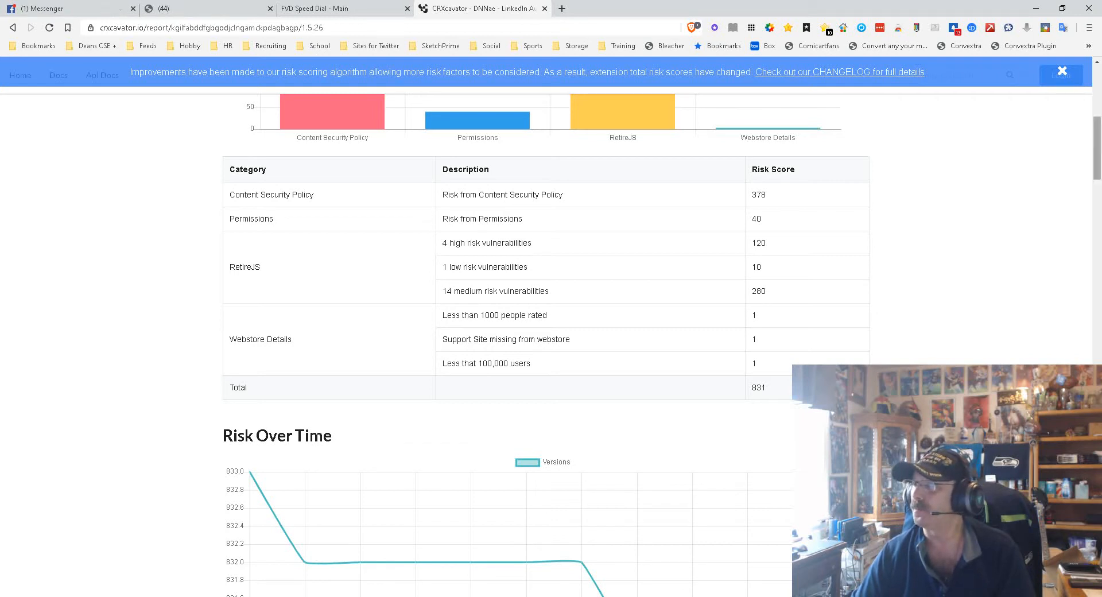
{"action": "scroll", "scroll_direction": "down", "scroll_amount": 3}
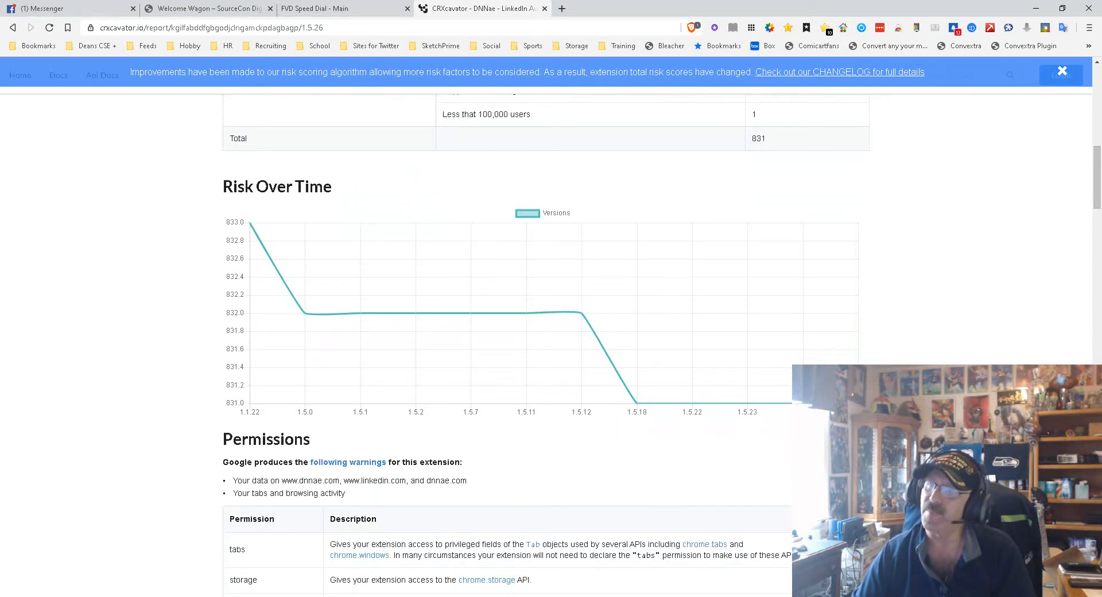
{"action": "mouse_move", "coordinate": [249, 222]}
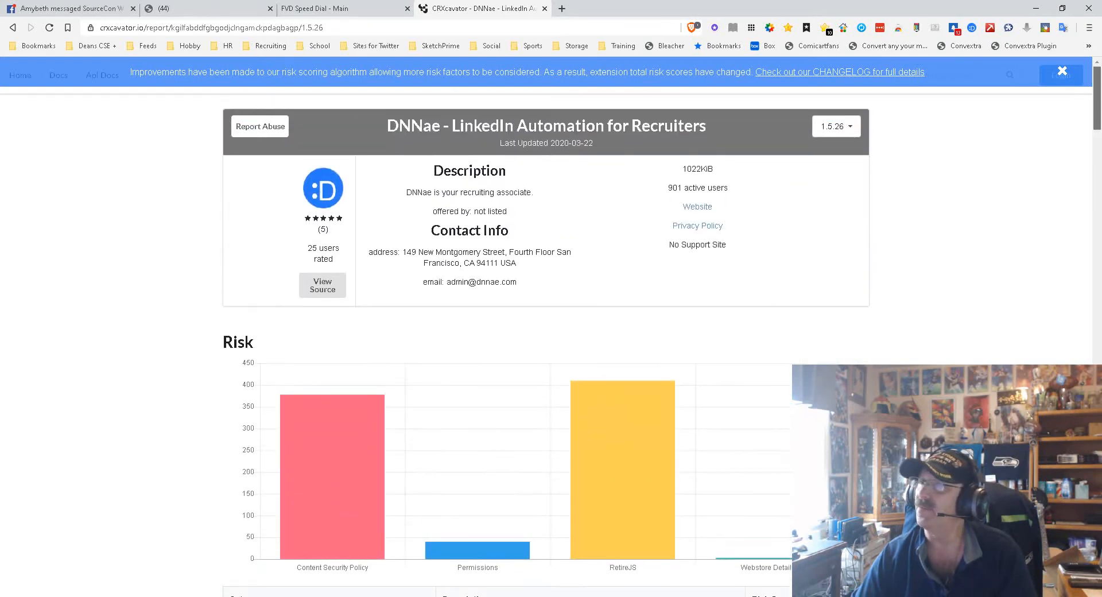
{"action": "left_click", "coordinate": [835, 126]}
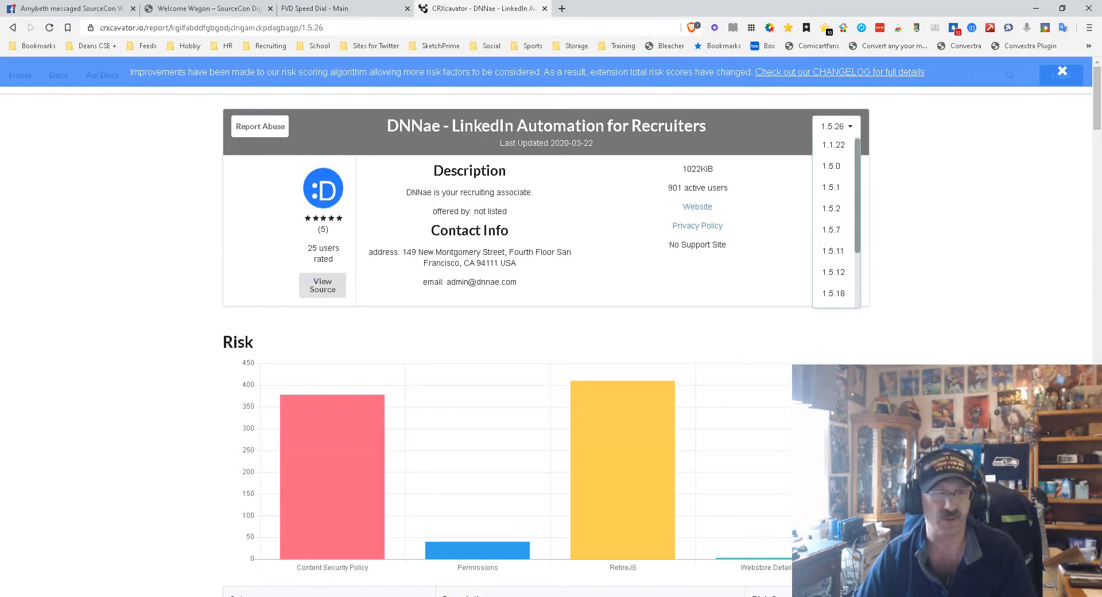
{"action": "left_click", "coordinate": [835, 126]}
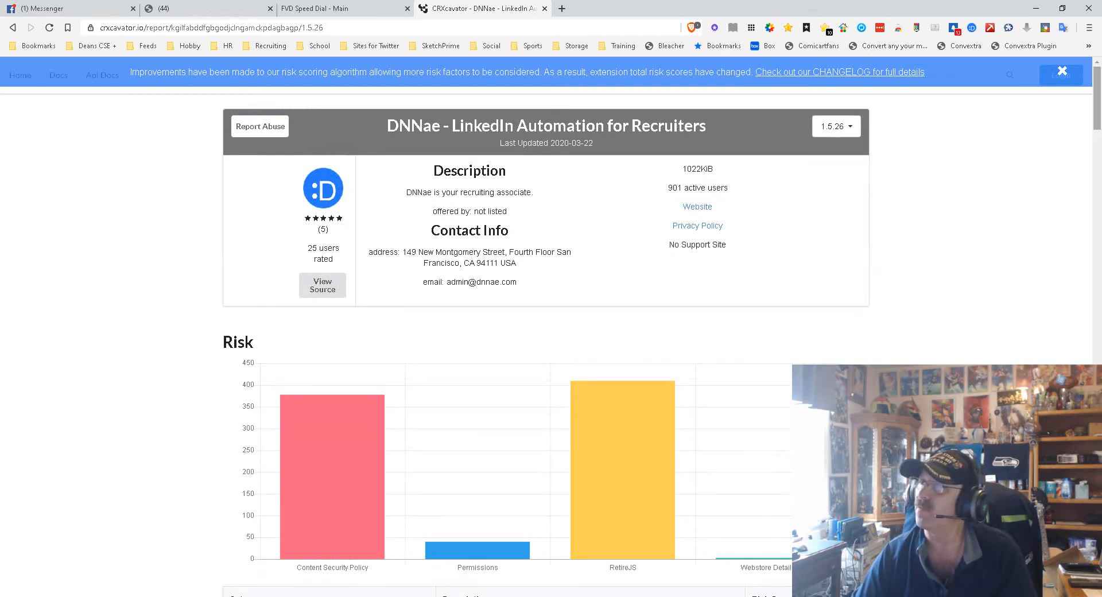
{"action": "scroll", "scroll_direction": "down", "scroll_amount": 3}
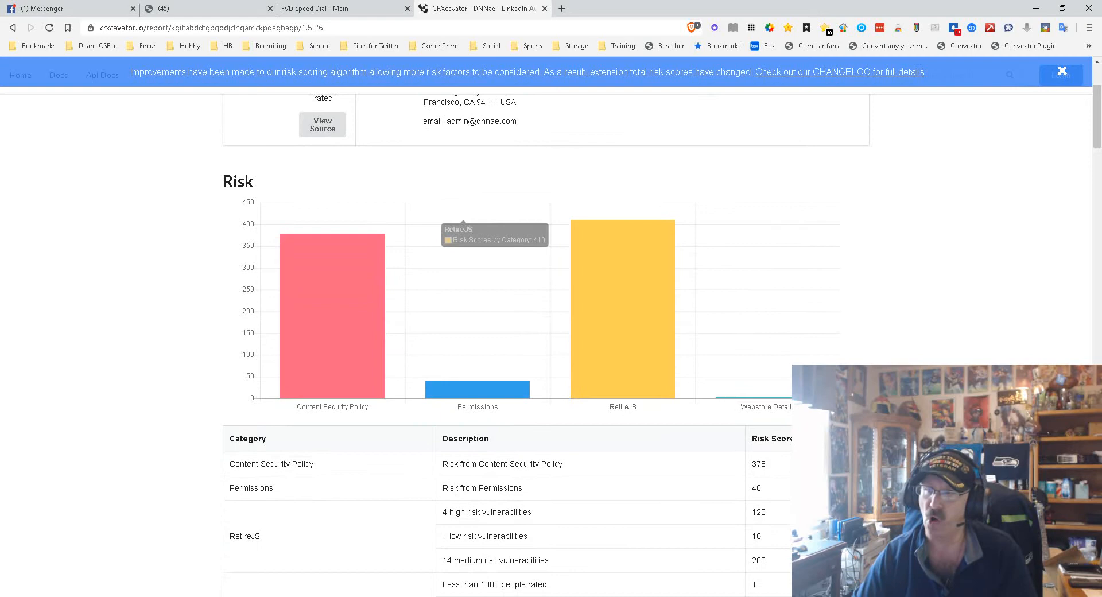
{"action": "scroll", "scroll_direction": "down", "scroll_amount": 3}
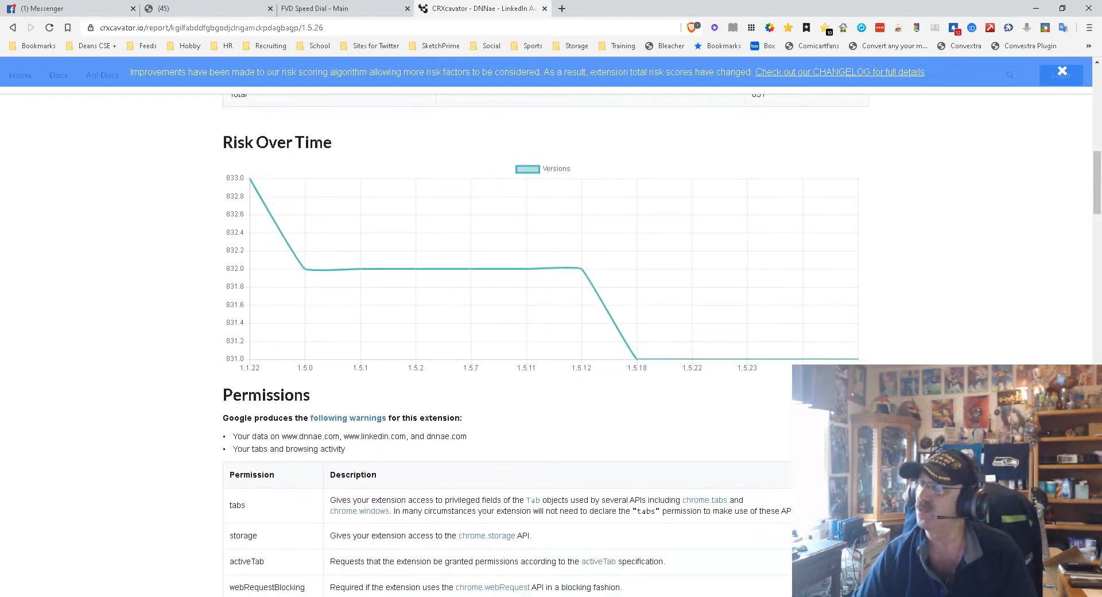
{"action": "mouse_move", "coordinate": [857, 359]}
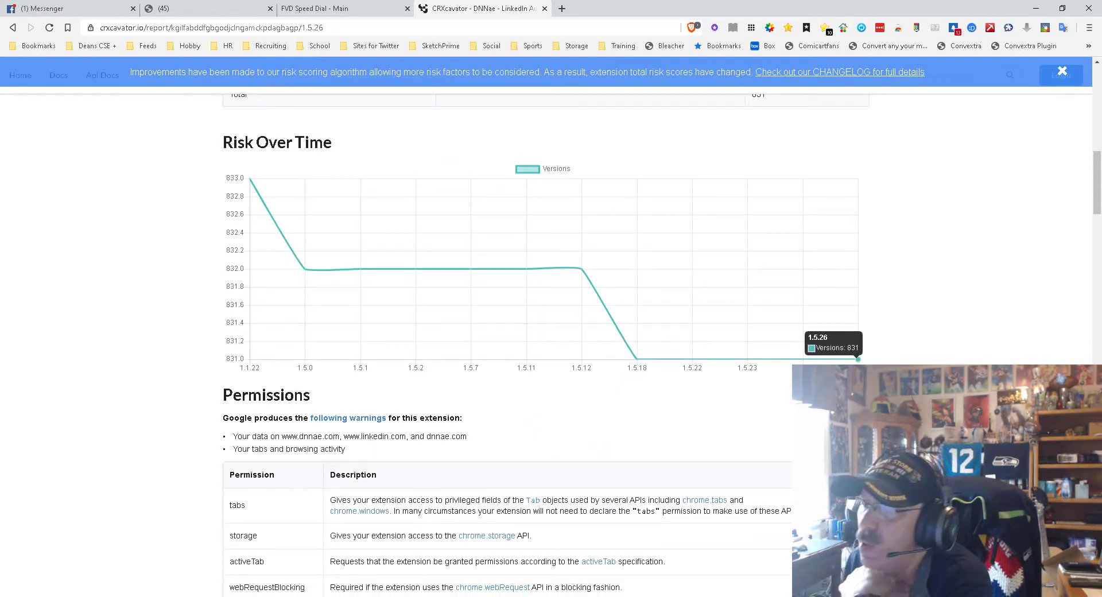
{"action": "scroll", "scroll_direction": "up", "scroll_amount": 3}
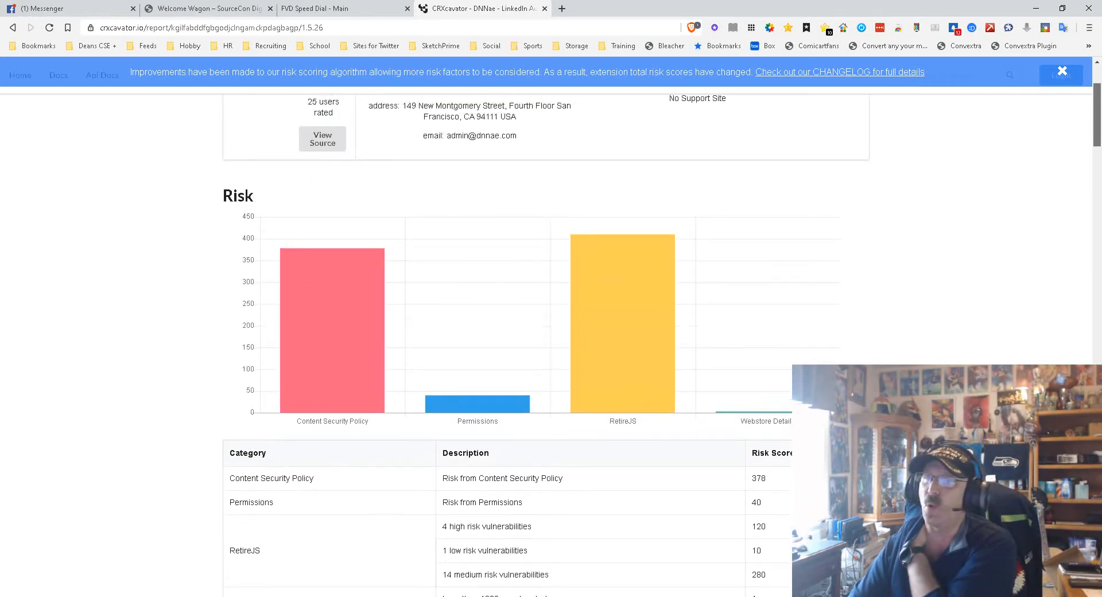
Scroll through Permissions to the RetireJS scan's High bootstrap XSS card and its GitHub reference
{"action": "scroll", "scroll_direction": "down", "scroll_amount": 3}
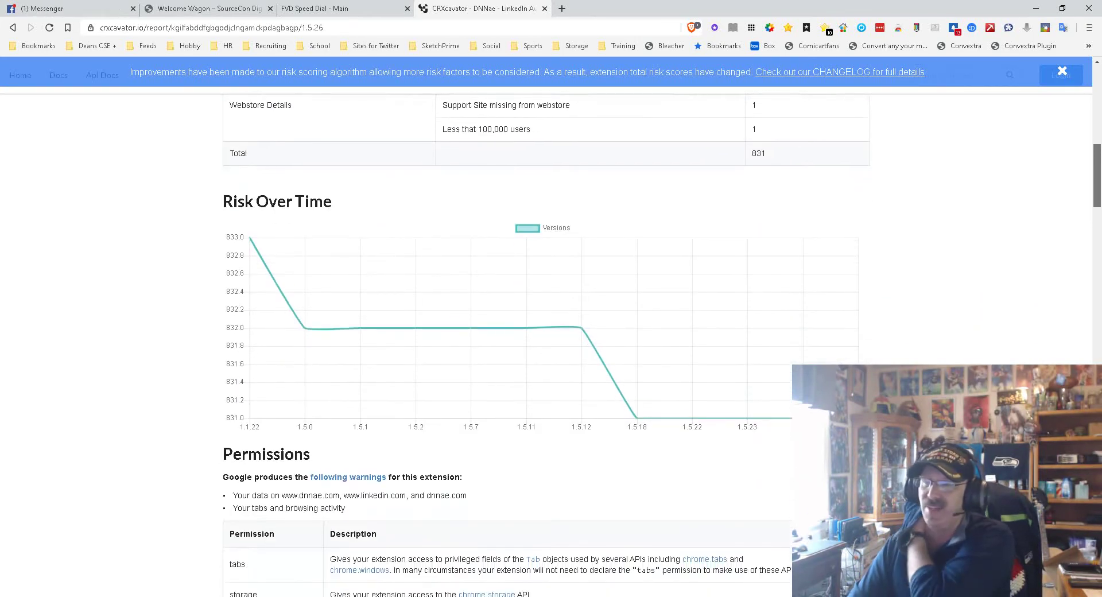
{"action": "scroll", "scroll_direction": "down", "scroll_amount": 3}
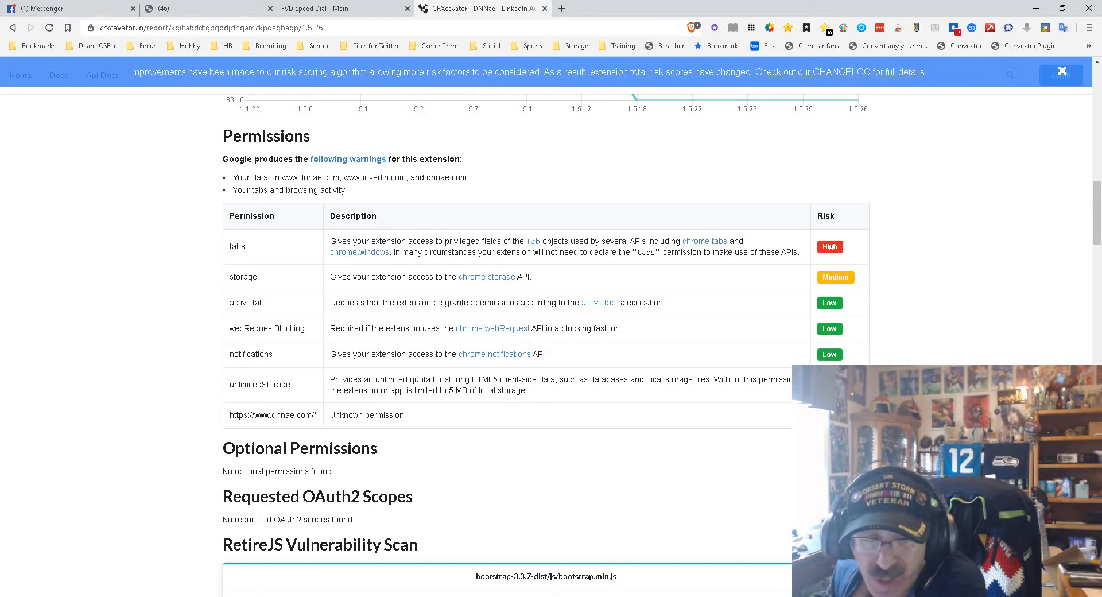
{"action": "scroll", "scroll_direction": "down", "scroll_amount": 3}
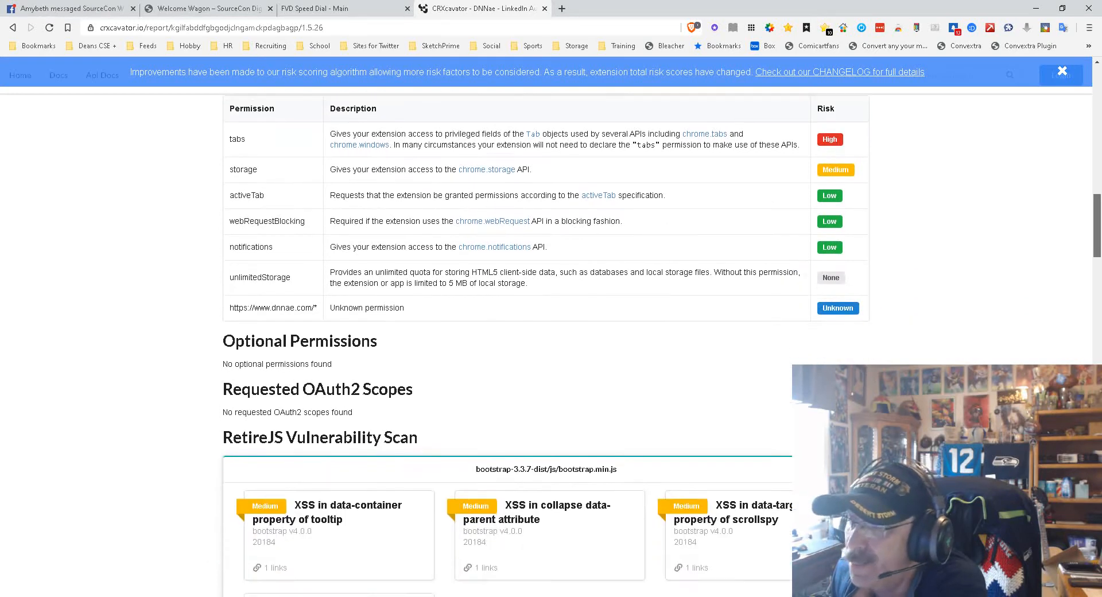
{"action": "scroll", "scroll_direction": "down", "scroll_amount": 3}
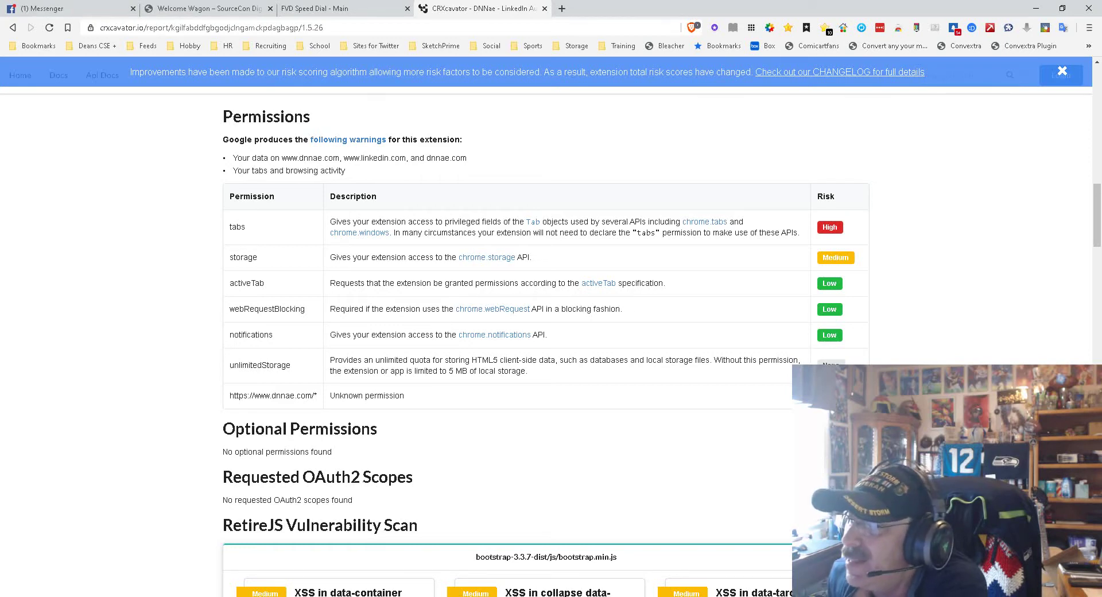
{"action": "scroll", "scroll_direction": "down", "scroll_amount": 3}
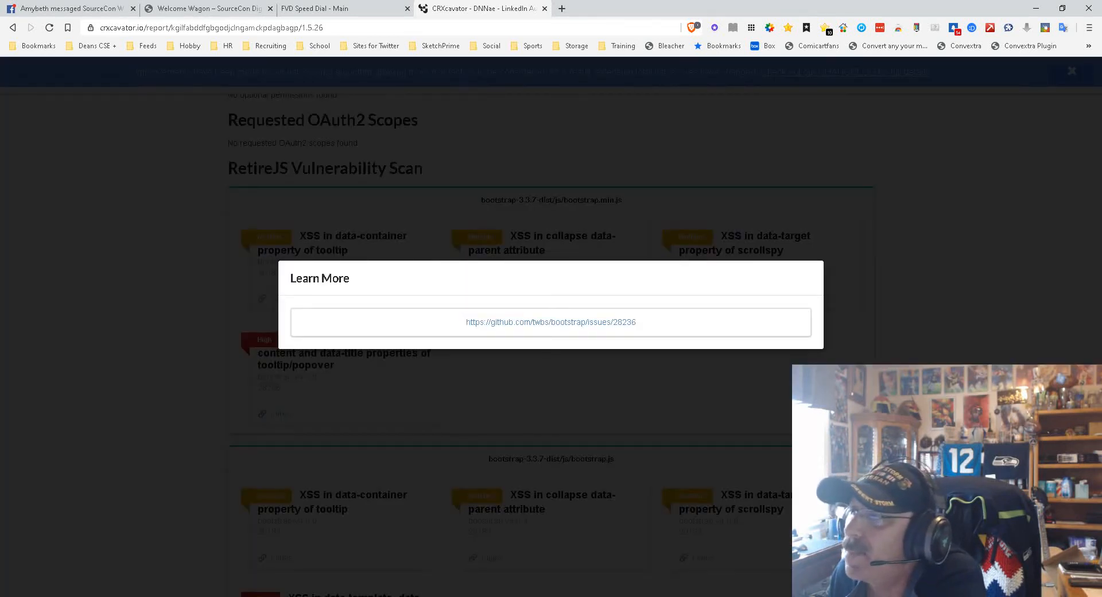
Follow the GitHub bootstrap issue link, then return to the DNNae risk report
{"action": "left_click", "coordinate": [551, 322]}
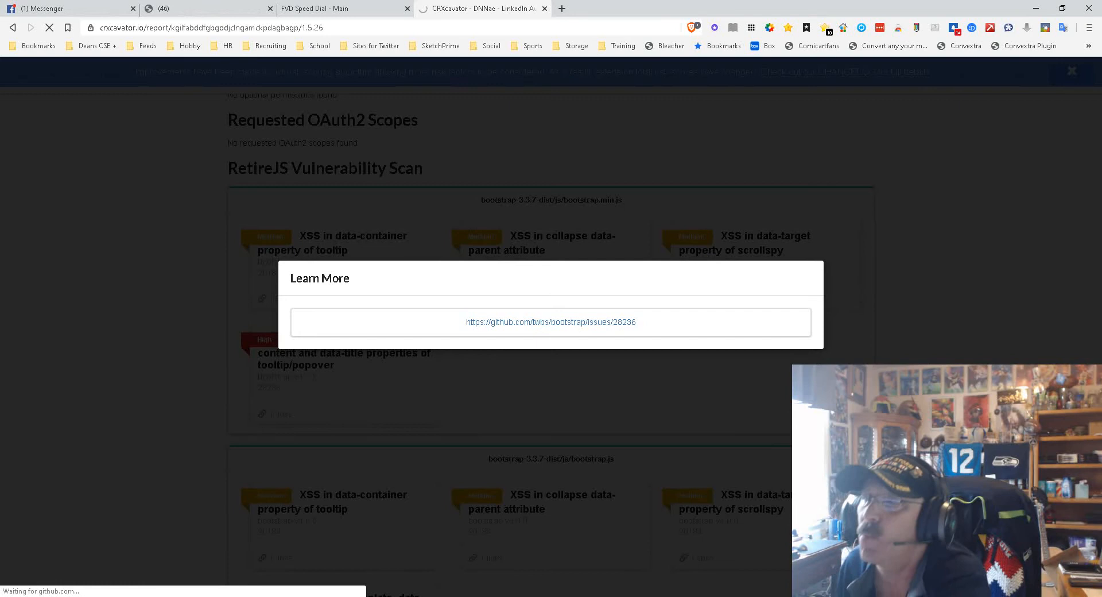
{"action": "left_click", "coordinate": [551, 322]}
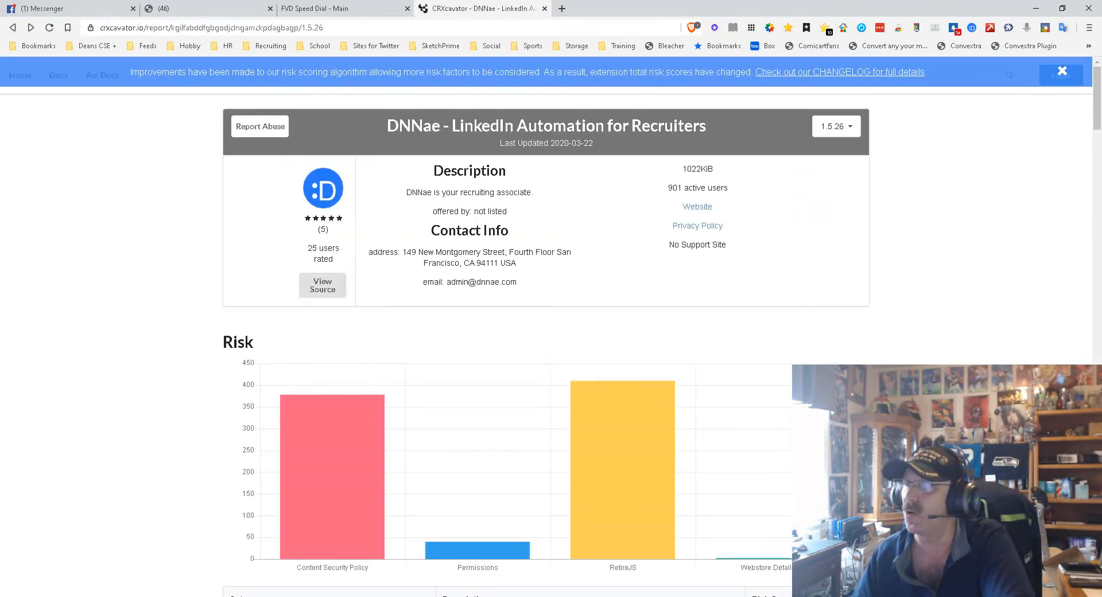
Scroll past the RetireJS cards to the Content Security Policy table and external communication URLs
{"action": "scroll", "scroll_direction": "down", "scroll_amount": 3}
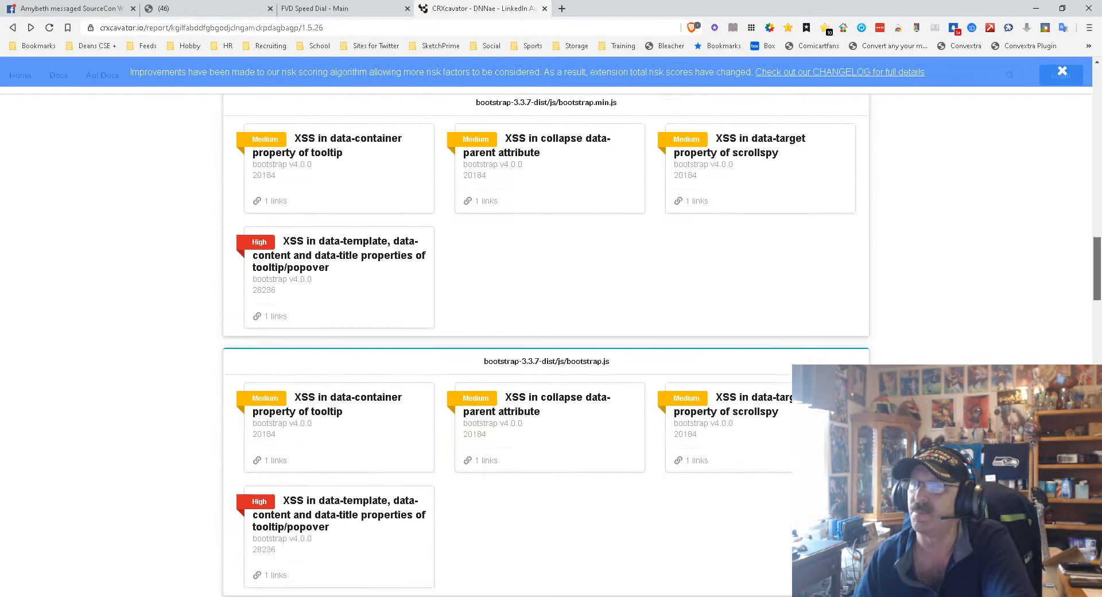
{"action": "scroll", "scroll_direction": "down", "scroll_amount": 3}
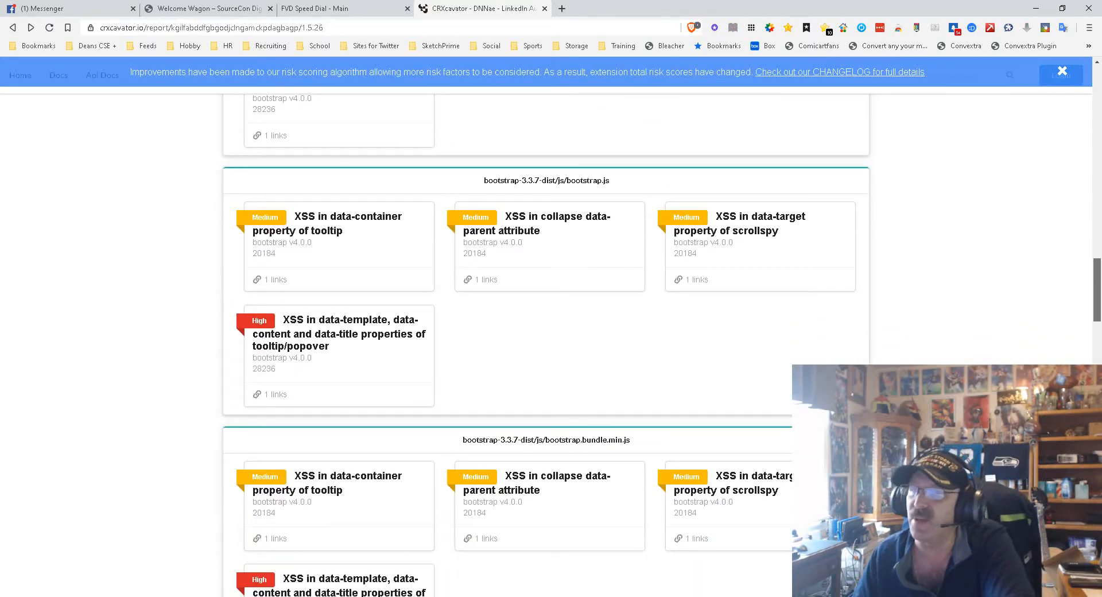
{"action": "scroll", "scroll_direction": "down", "scroll_amount": 3}
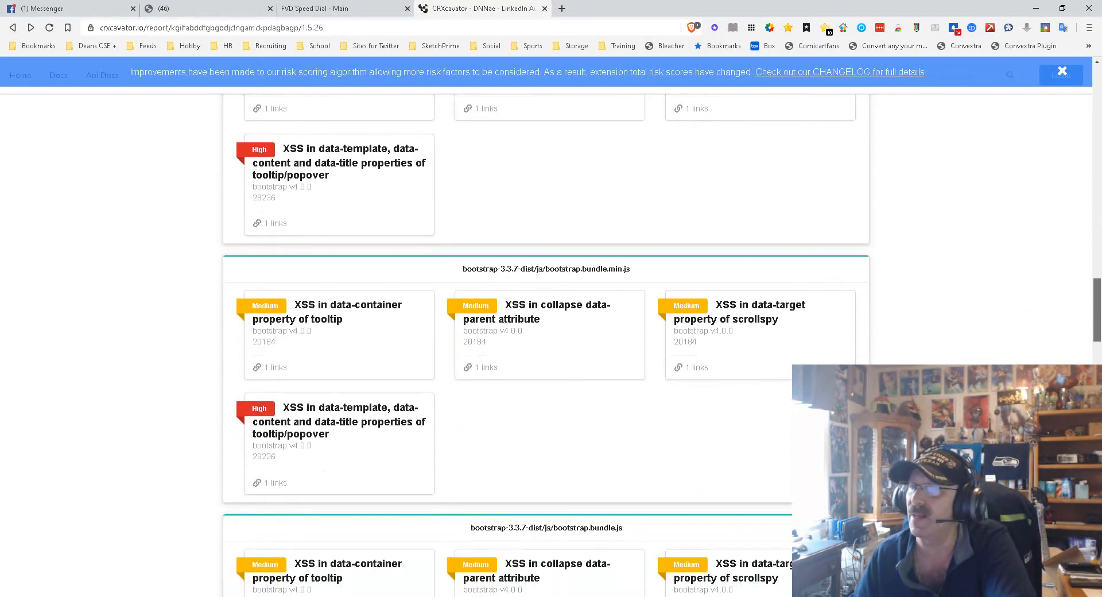
{"action": "scroll", "scroll_direction": "down", "scroll_amount": 3}
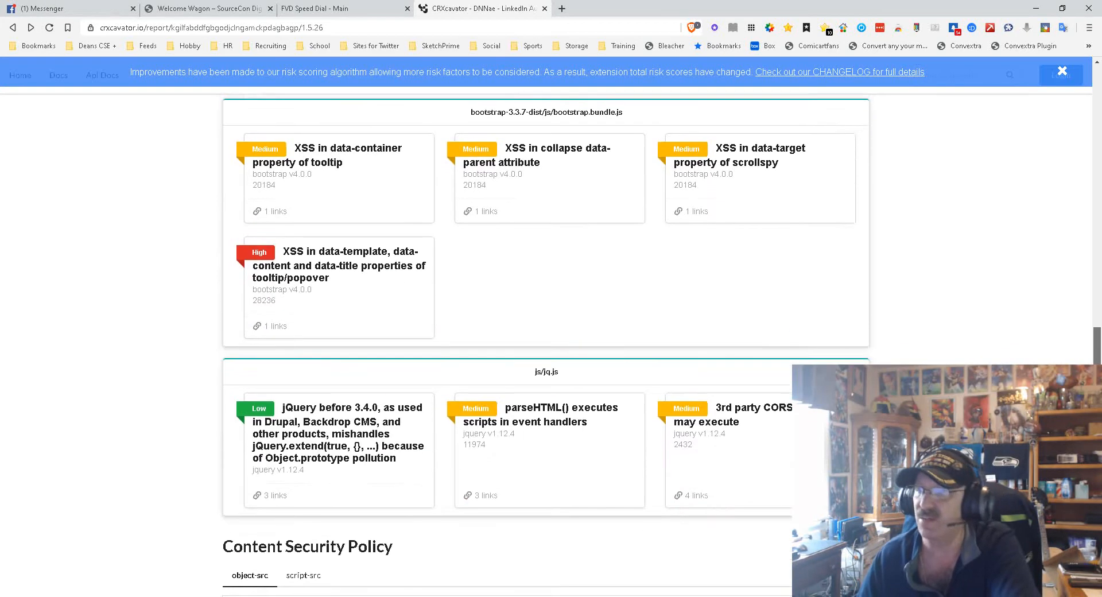
{"action": "scroll", "scroll_direction": "down", "scroll_amount": 3}
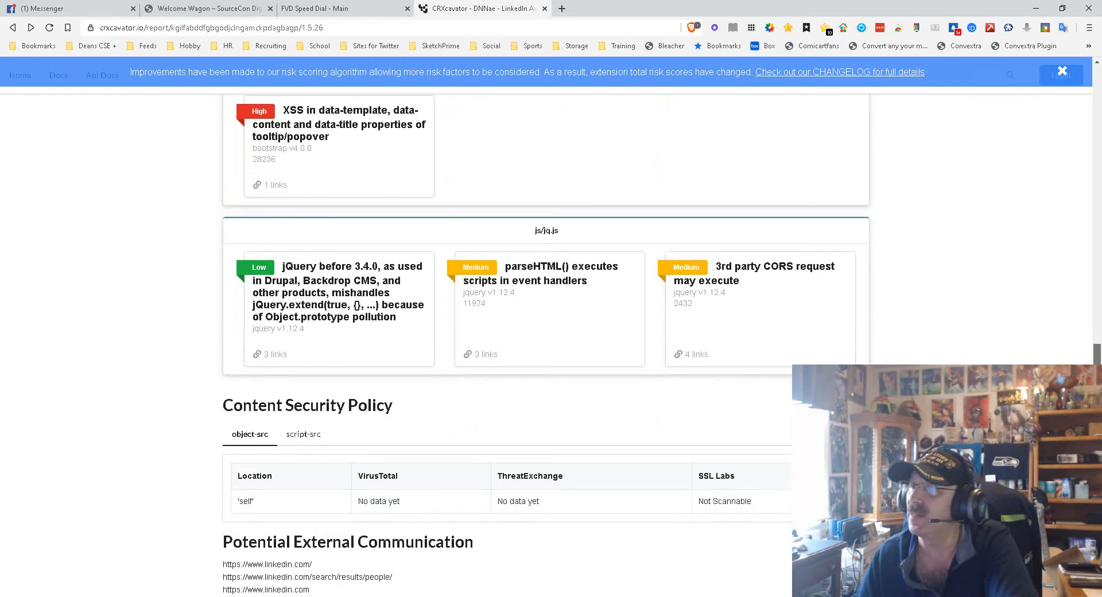
{"action": "scroll", "scroll_direction": "down", "scroll_amount": 3}
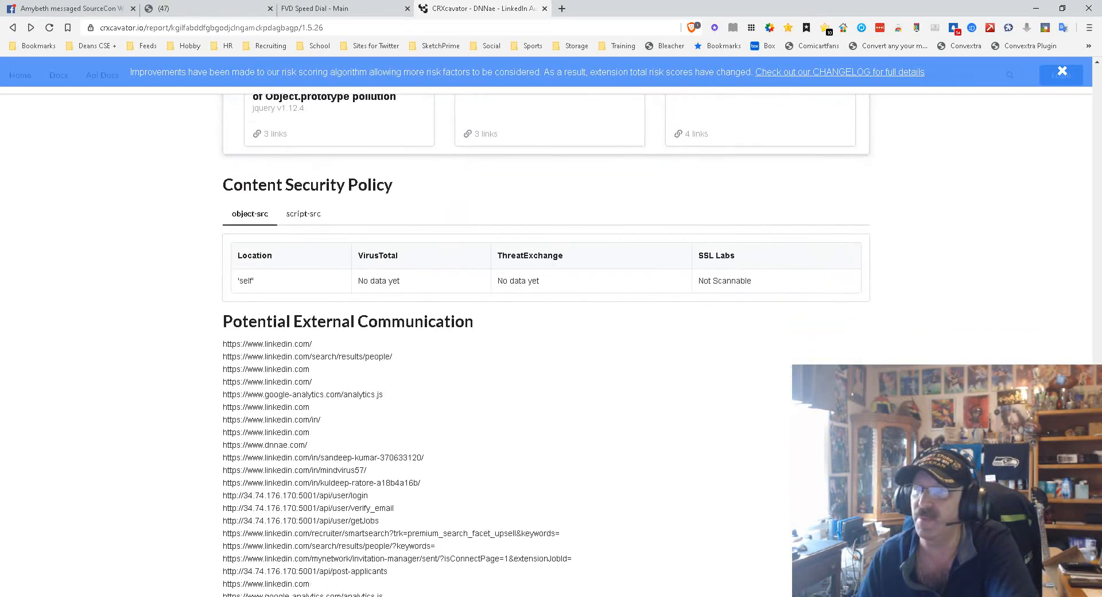
Scroll to the Potential External Communication list, Manifest (14 items) and Entry Points section
{"action": "scroll", "scroll_direction": "down", "scroll_amount": 3}
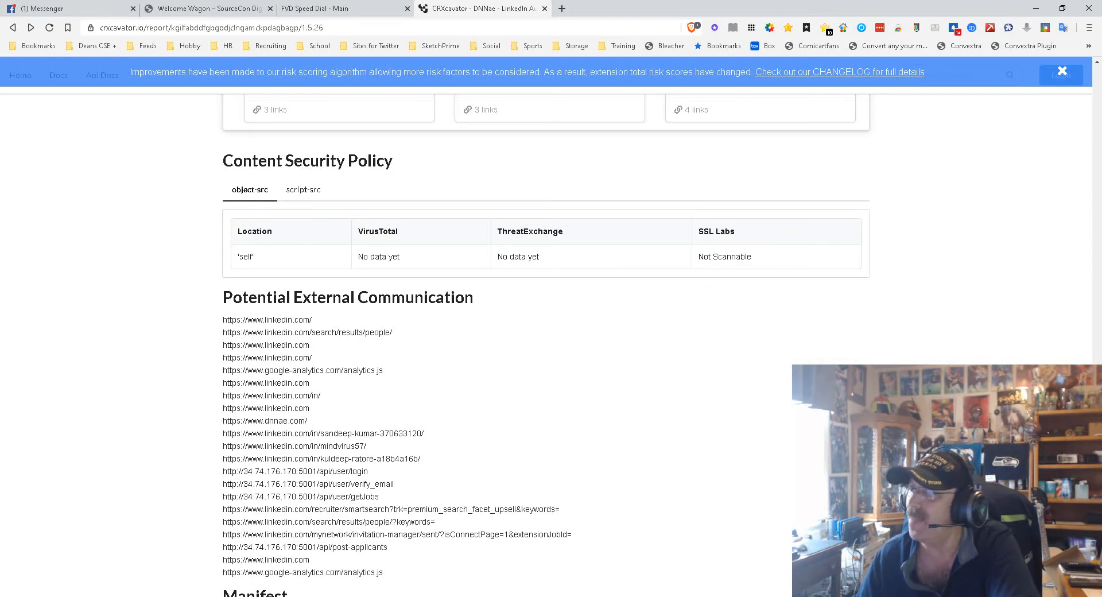
{"action": "scroll", "scroll_direction": "down", "scroll_amount": 3}
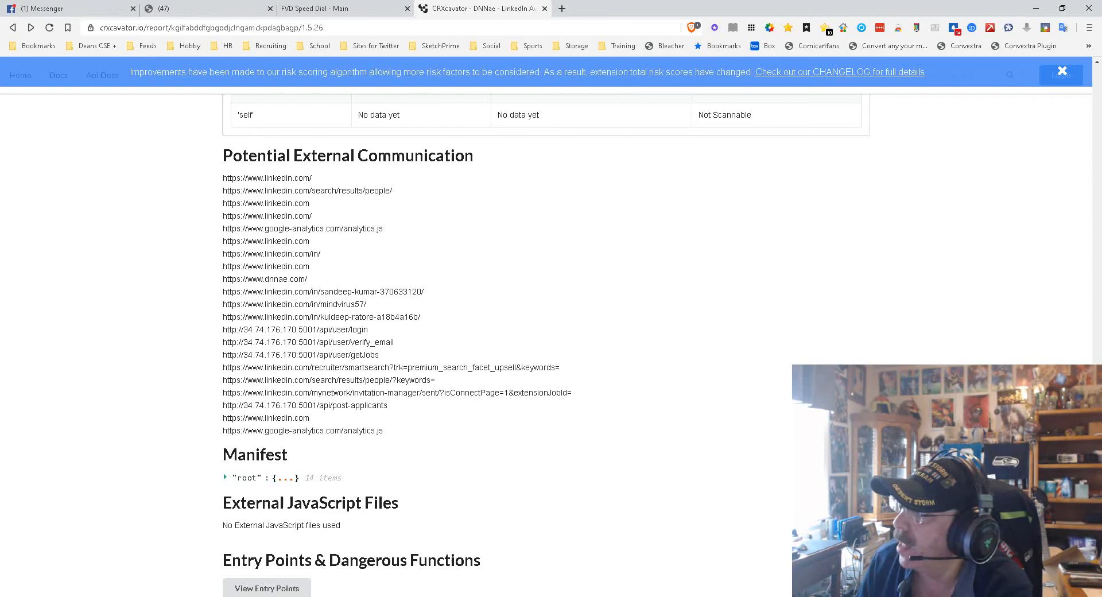
Scroll down through the Related Extensions grid of LinkedIn extensions at the report's end
{"action": "scroll", "scroll_direction": "down", "scroll_amount": 3}
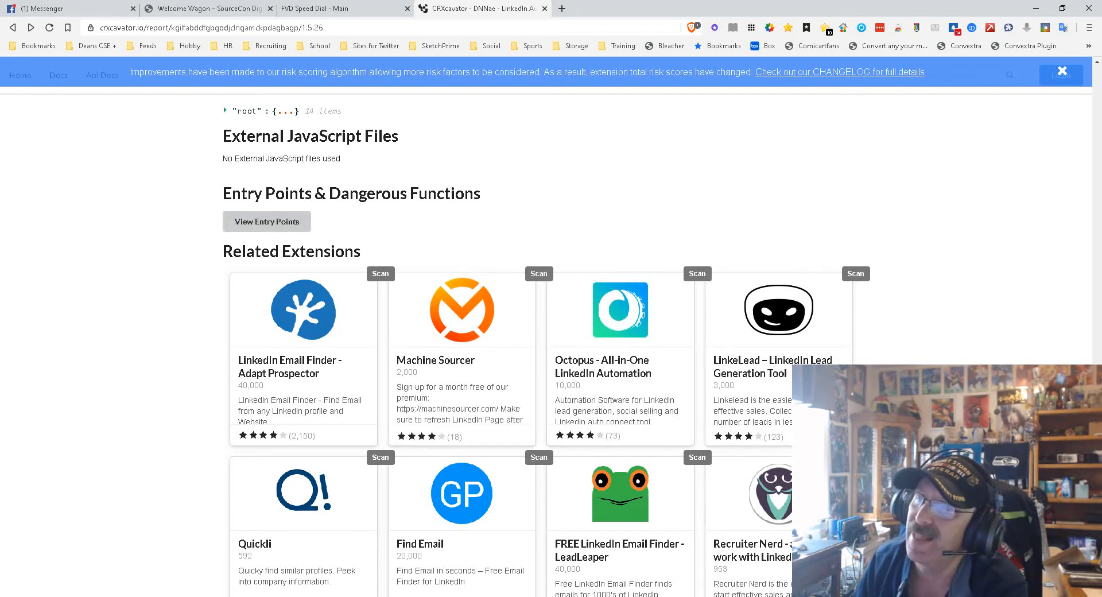
{"action": "left_click", "coordinate": [266, 222]}
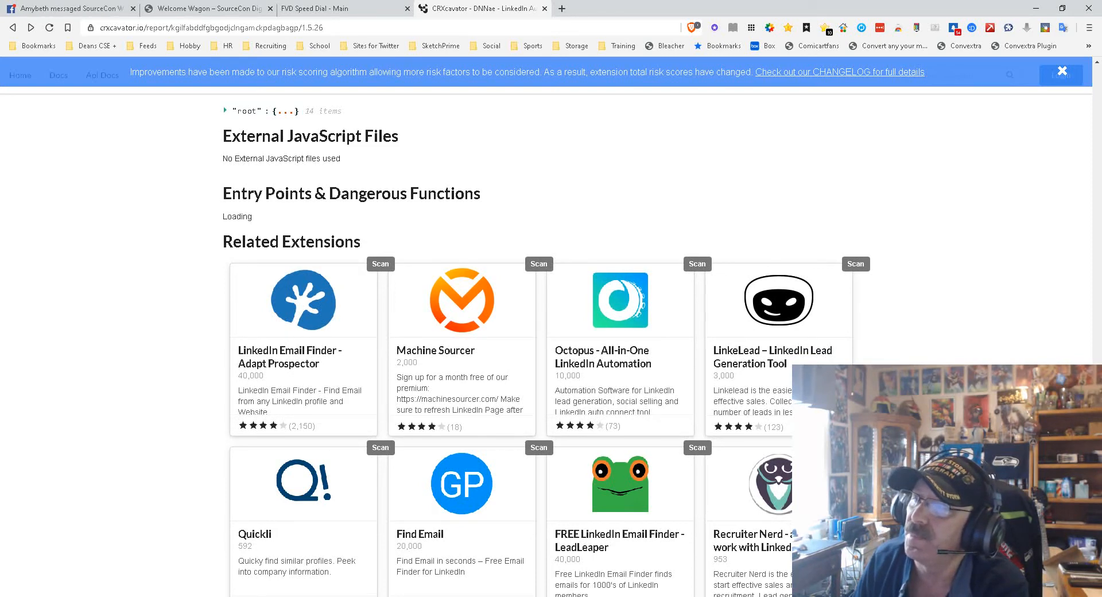
{"action": "scroll", "scroll_direction": "up", "scroll_amount": 3}
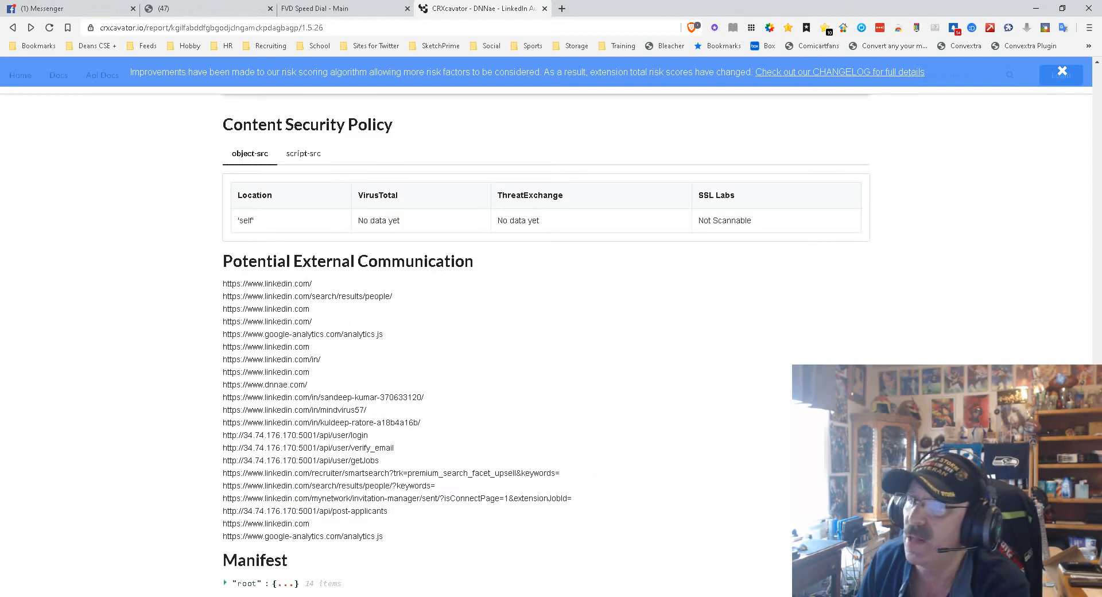
{"action": "scroll", "scroll_direction": "down", "scroll_amount": 3}
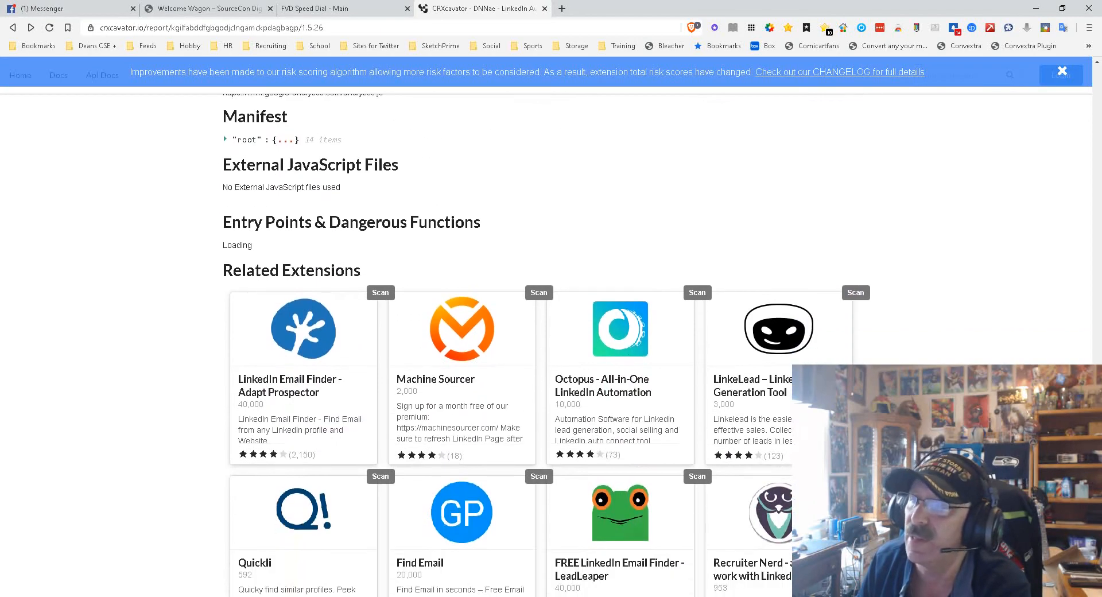
{"action": "scroll", "scroll_direction": "down", "scroll_amount": 3}
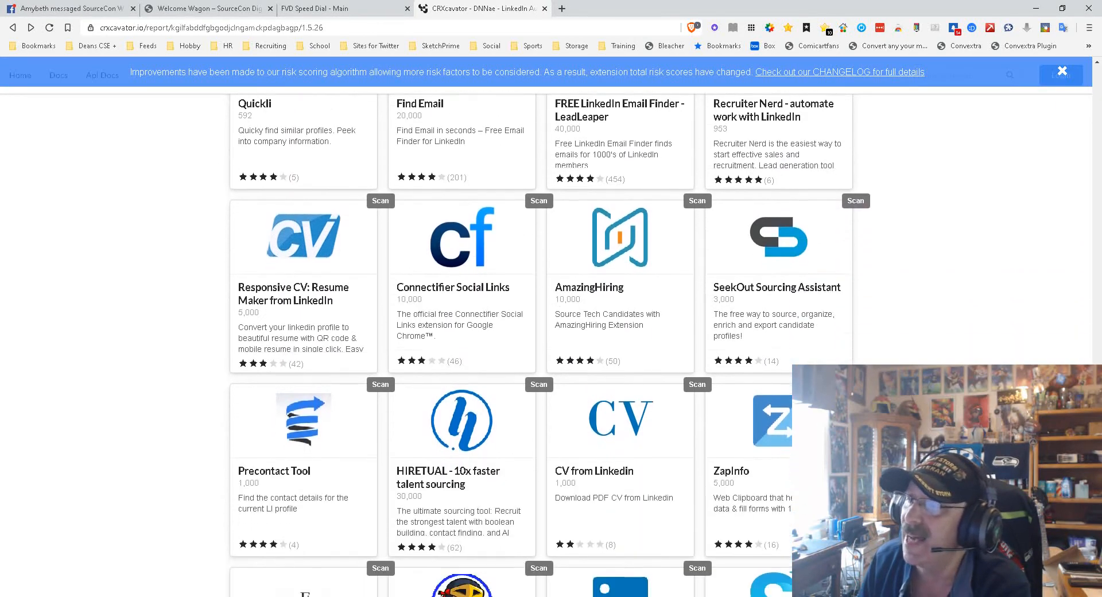
{"action": "scroll", "scroll_direction": "down", "scroll_amount": 3}
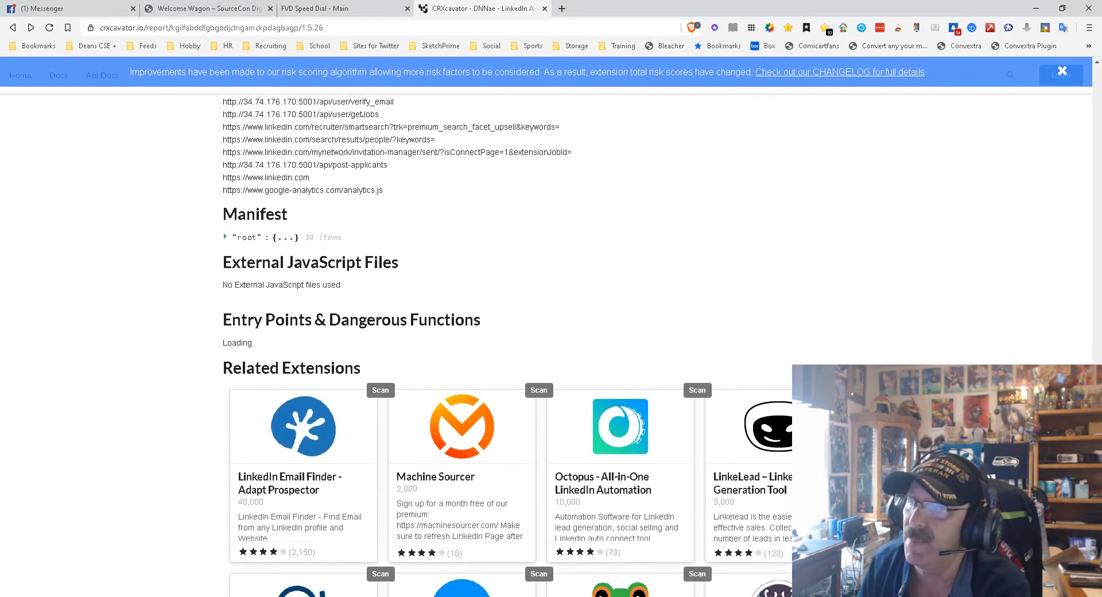
{"action": "scroll", "scroll_direction": "down", "scroll_amount": 3}
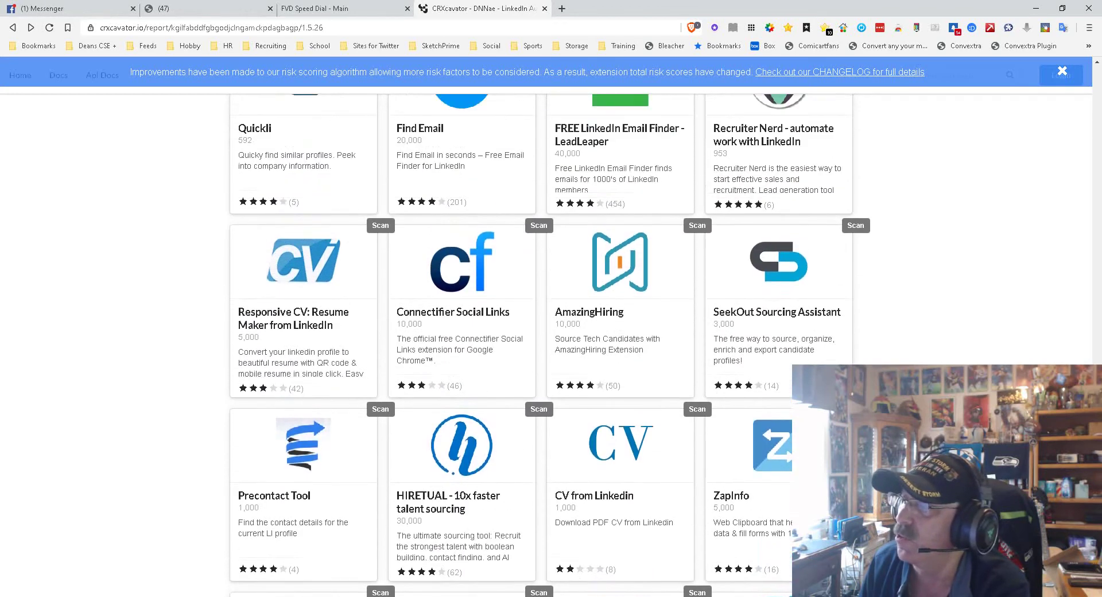
Scroll back up to the Risk breakdown table with its category scores totalling 831
{"action": "scroll", "scroll_direction": "up", "scroll_amount": 3}
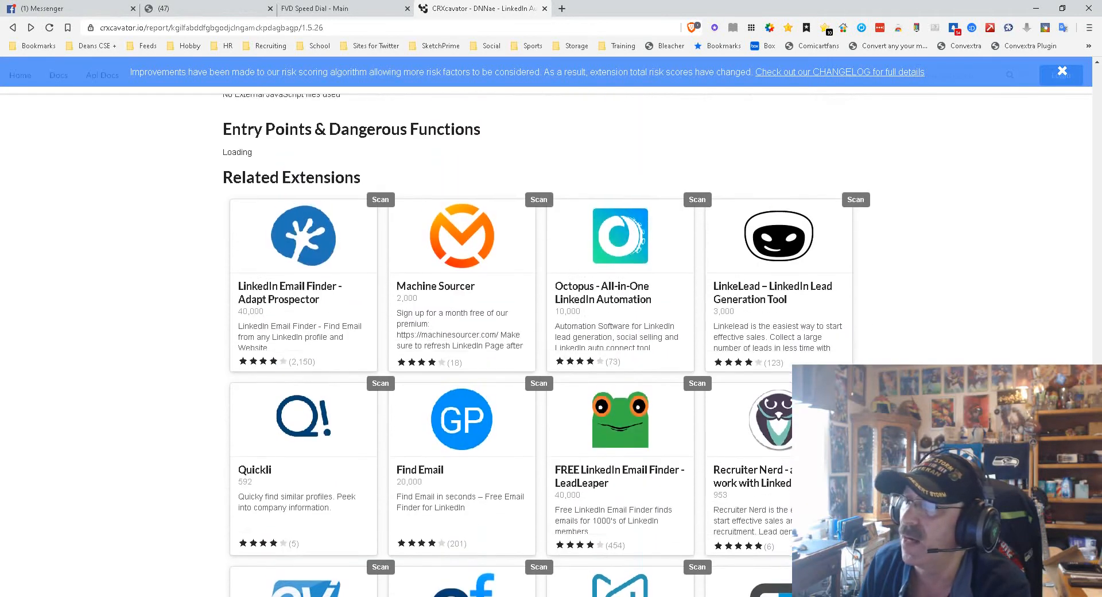
{"action": "scroll", "scroll_direction": "up", "scroll_amount": 3}
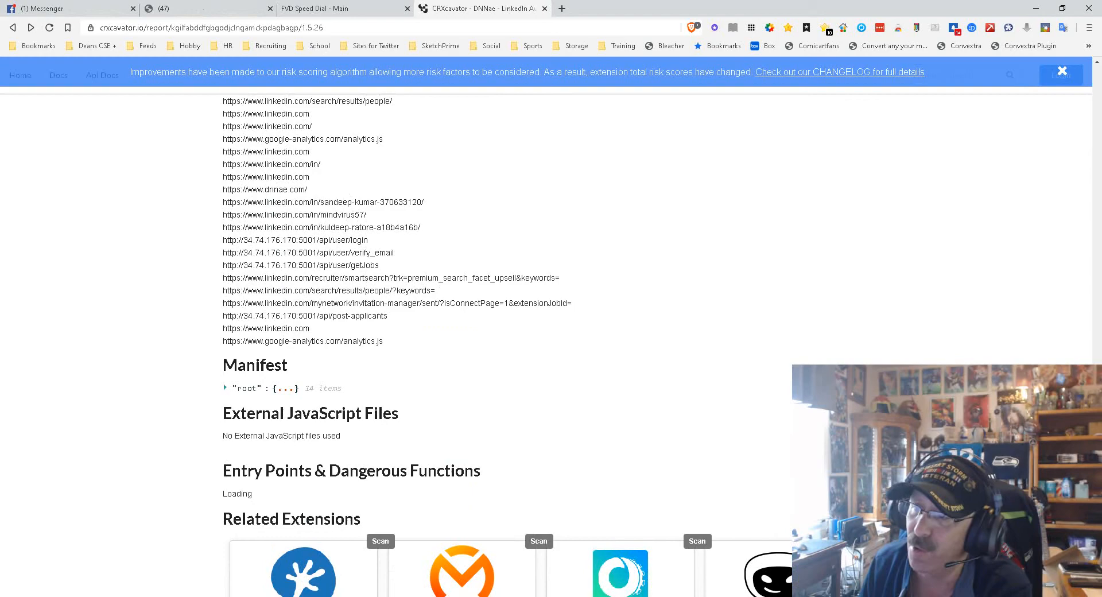
{"action": "scroll", "scroll_direction": "down", "scroll_amount": 3}
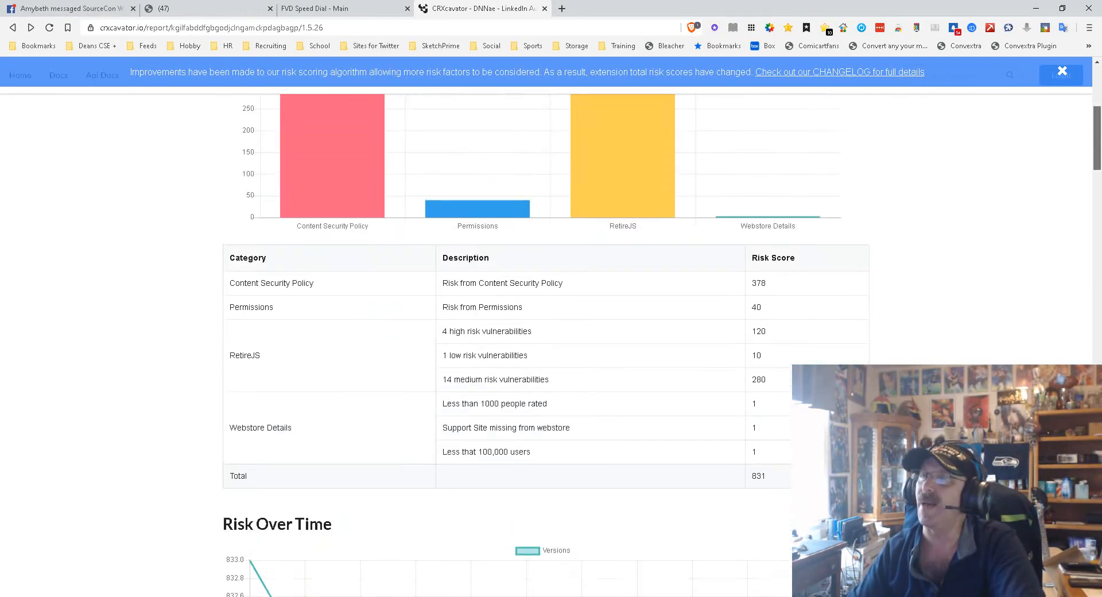
Scroll past the Risk chart and Risk Over Time graph to the Permissions table with its risk levels
{"action": "scroll", "scroll_direction": "down", "scroll_amount": 3}
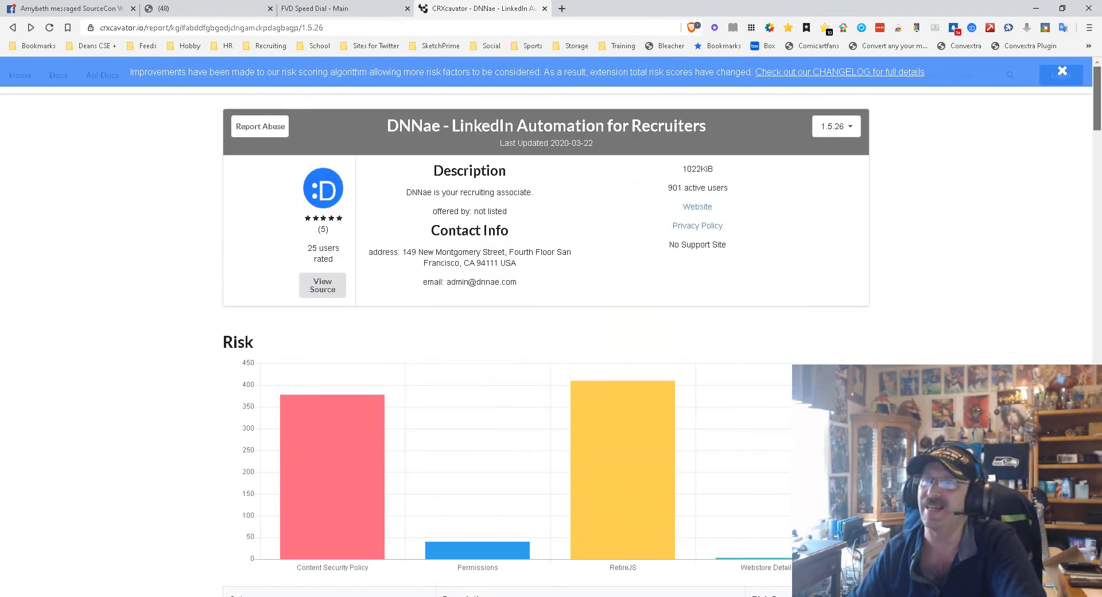
{"action": "scroll", "scroll_direction": "down", "scroll_amount": 3}
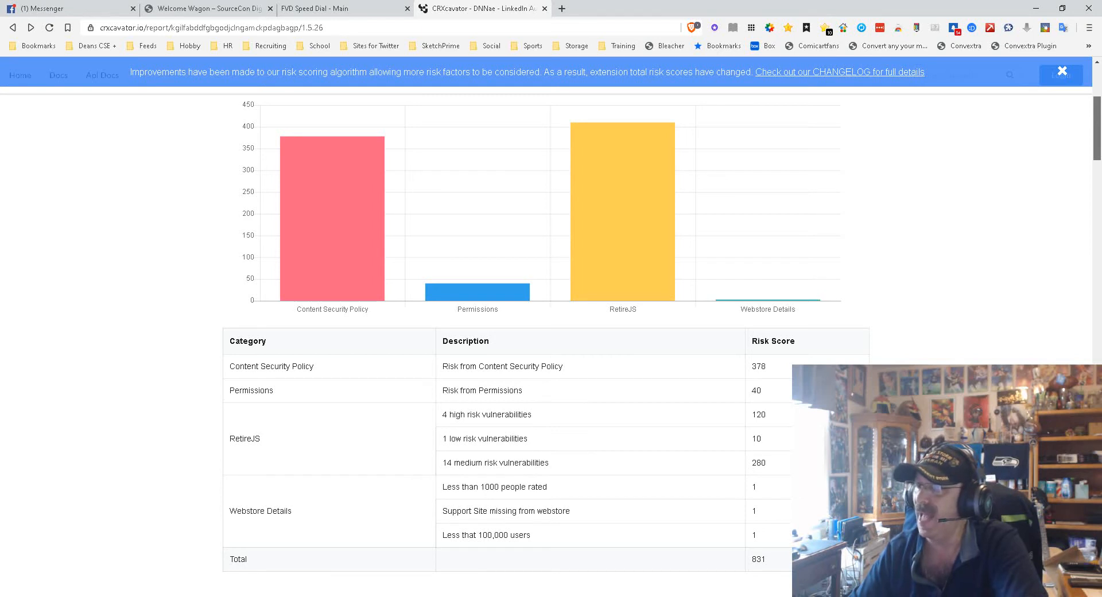
{"action": "scroll", "scroll_direction": "down", "scroll_amount": 3}
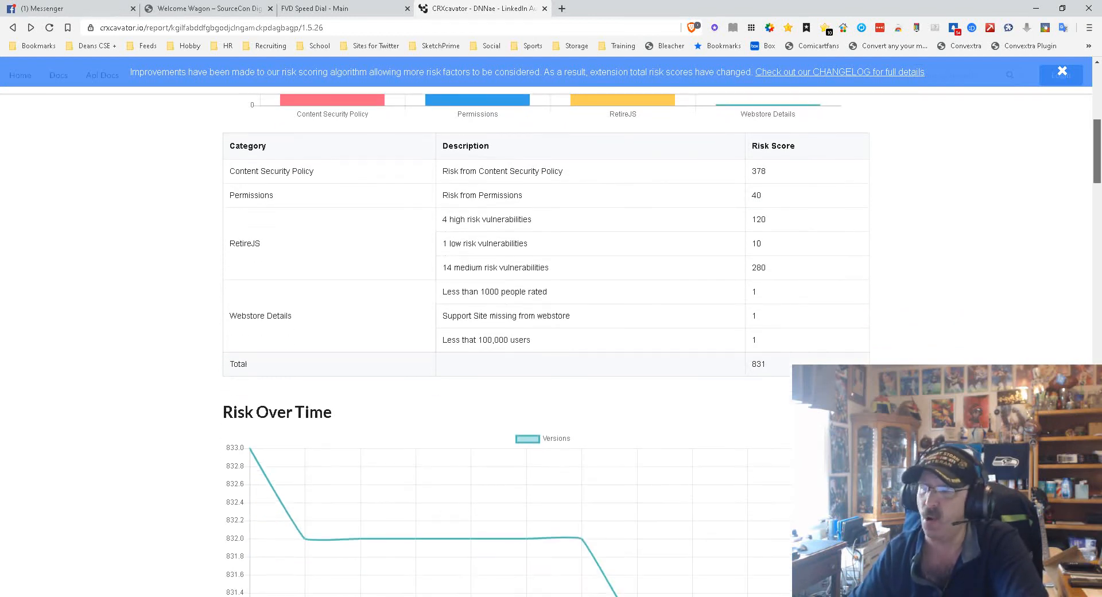
{"action": "scroll", "scroll_direction": "down", "scroll_amount": 3}
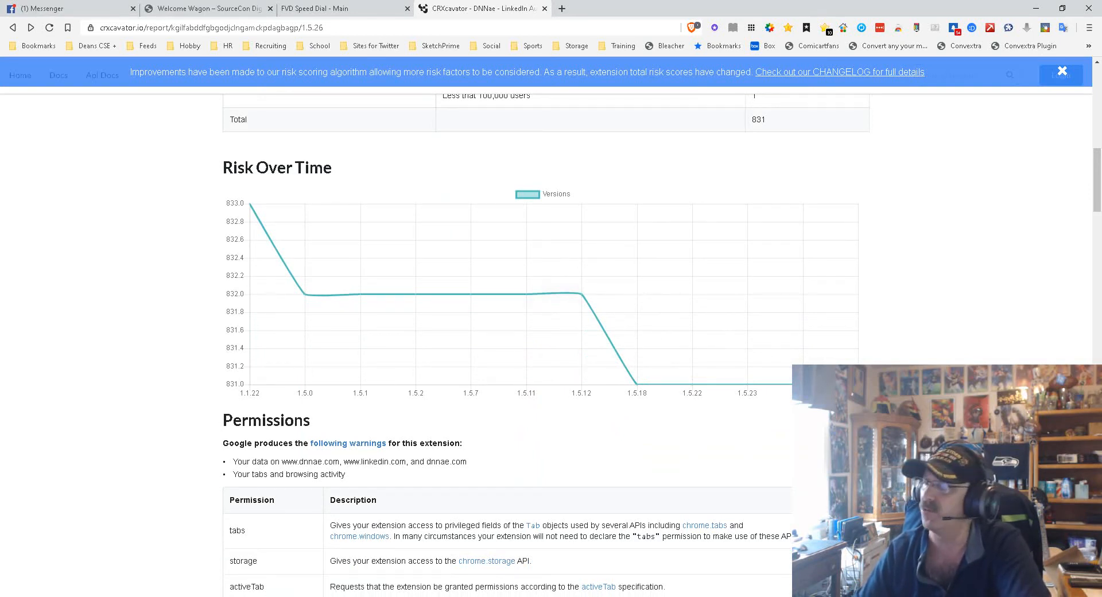
{"action": "scroll", "scroll_direction": "up", "scroll_amount": 3}
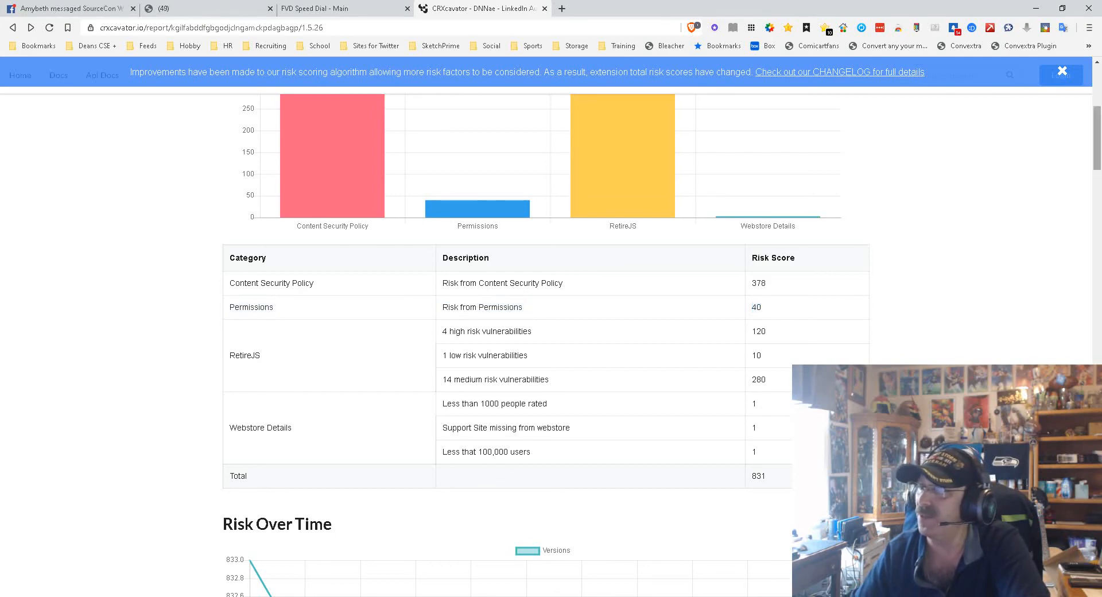
{"action": "scroll", "scroll_direction": "down", "scroll_amount": 3}
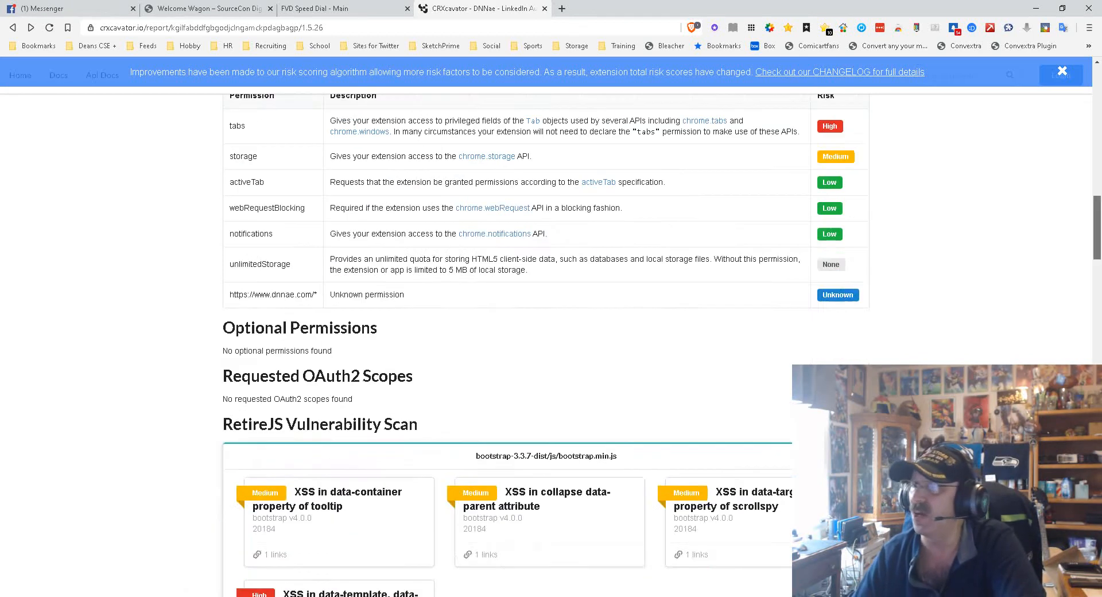
Glance into the RetireJS scan, then scroll back to the report's description and contact info
{"action": "scroll", "scroll_direction": "down", "scroll_amount": 3}
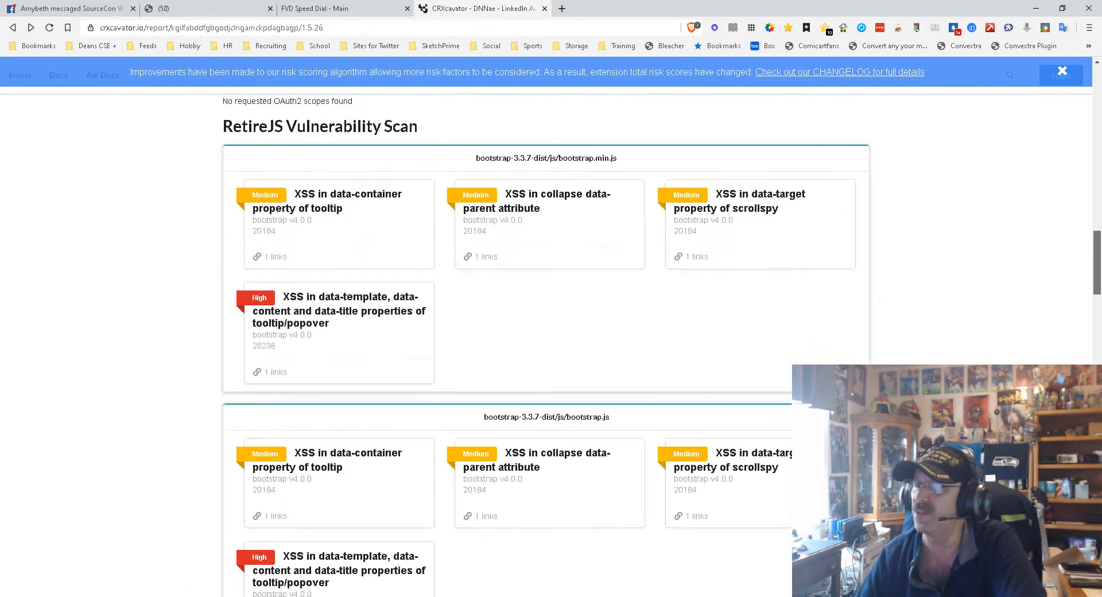
{"action": "scroll", "scroll_direction": "up", "scroll_amount": 3}
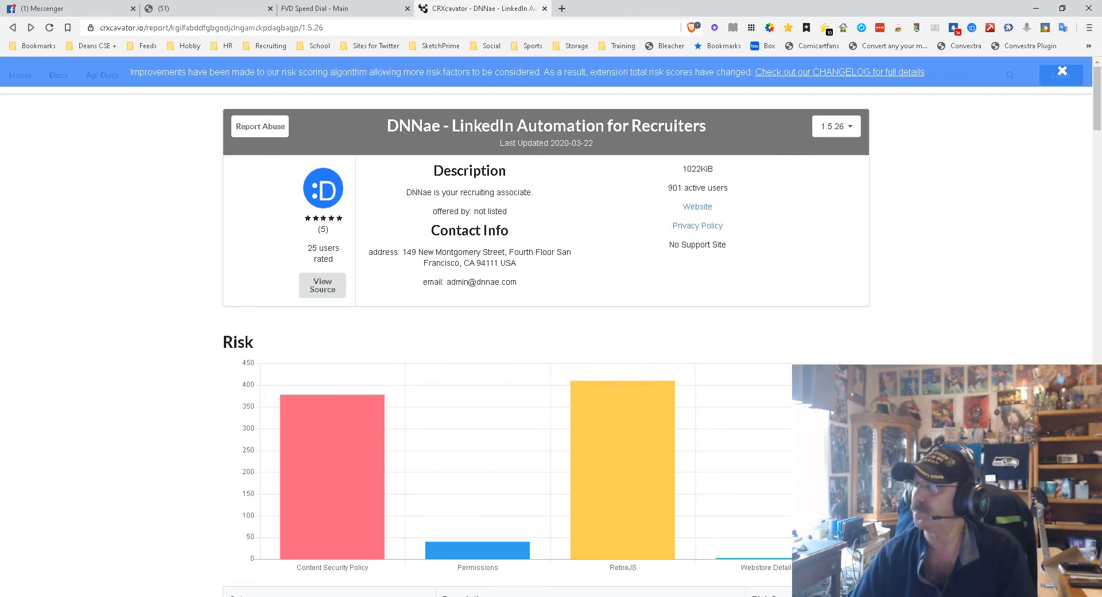
Scroll to the Risk chart and breakdown table showing CSP 378, Permissions 40 and RetireJS scores
{"action": "scroll", "scroll_direction": "down", "scroll_amount": 3}
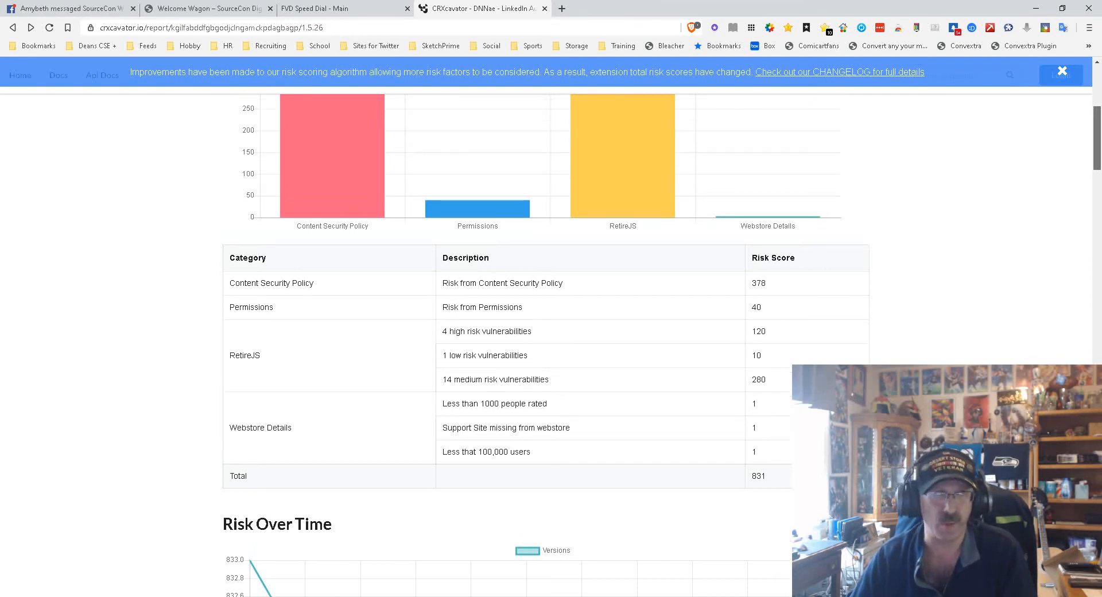
{"action": "scroll", "scroll_direction": "up", "scroll_amount": 3}
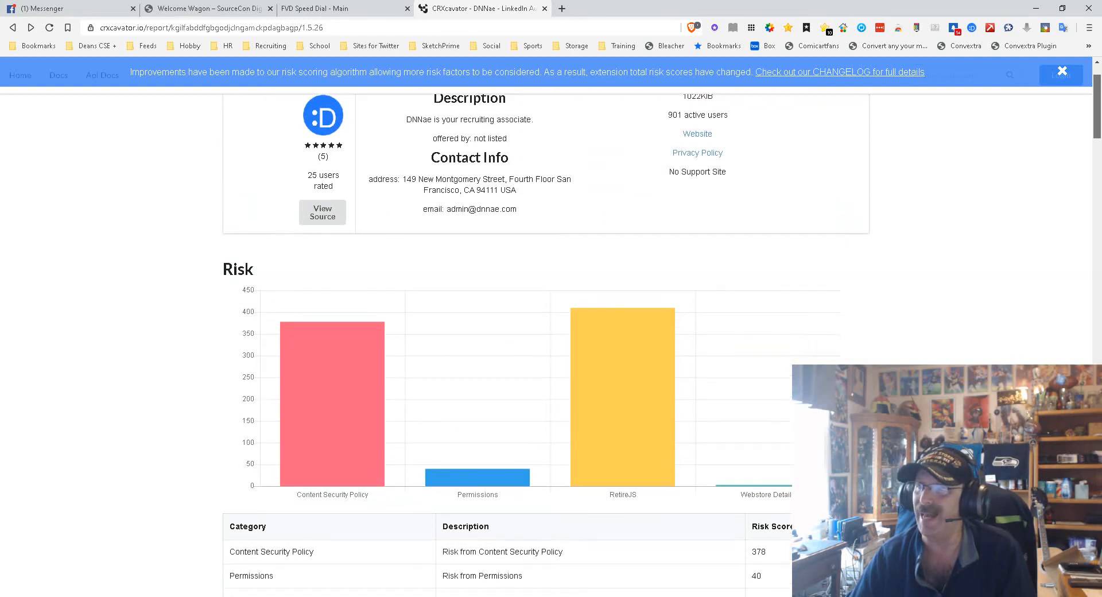
{"action": "scroll", "scroll_direction": "down", "scroll_amount": 3}
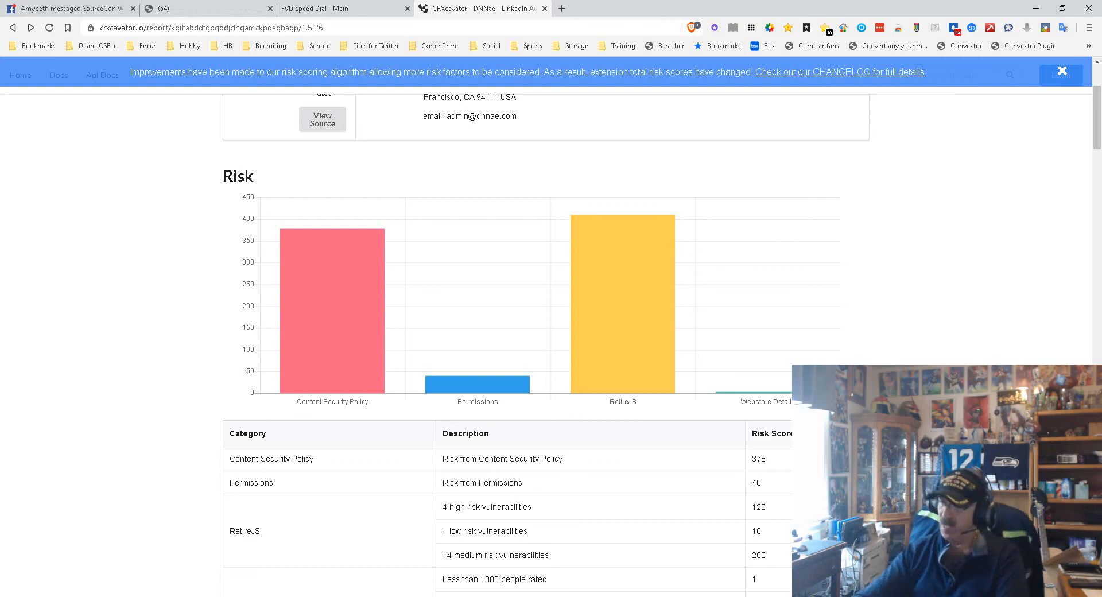
Scroll past Risk Over Time, Permissions, RetireJS, CSP and External Communication to Related Extensions like Kendo, Swordfish, Dux-Soup
{"action": "scroll", "scroll_direction": "down", "scroll_amount": 3}
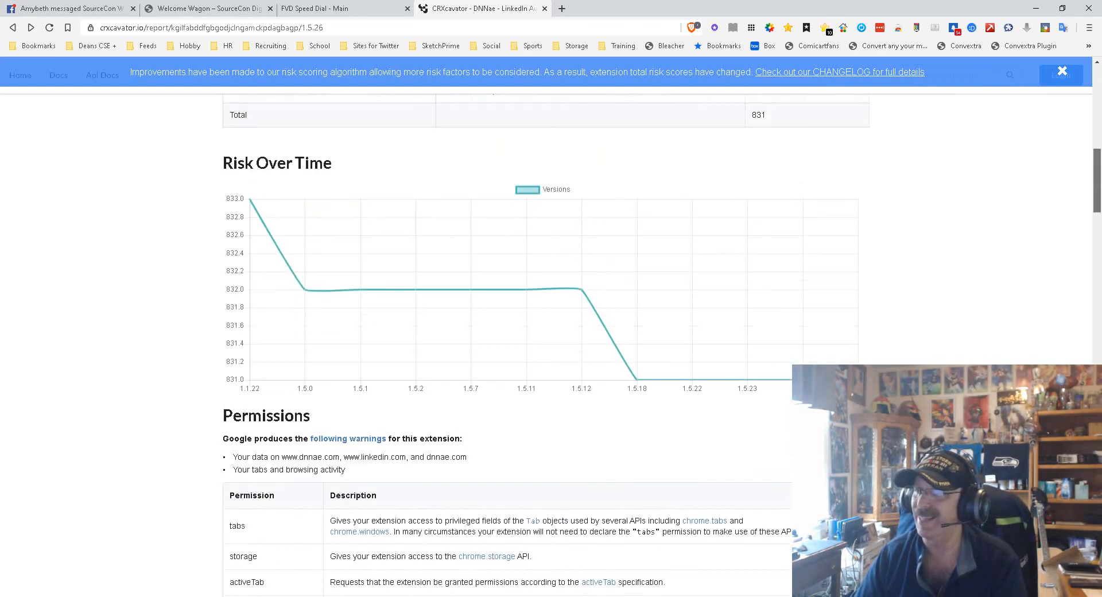
{"action": "scroll", "scroll_direction": "down", "scroll_amount": 3}
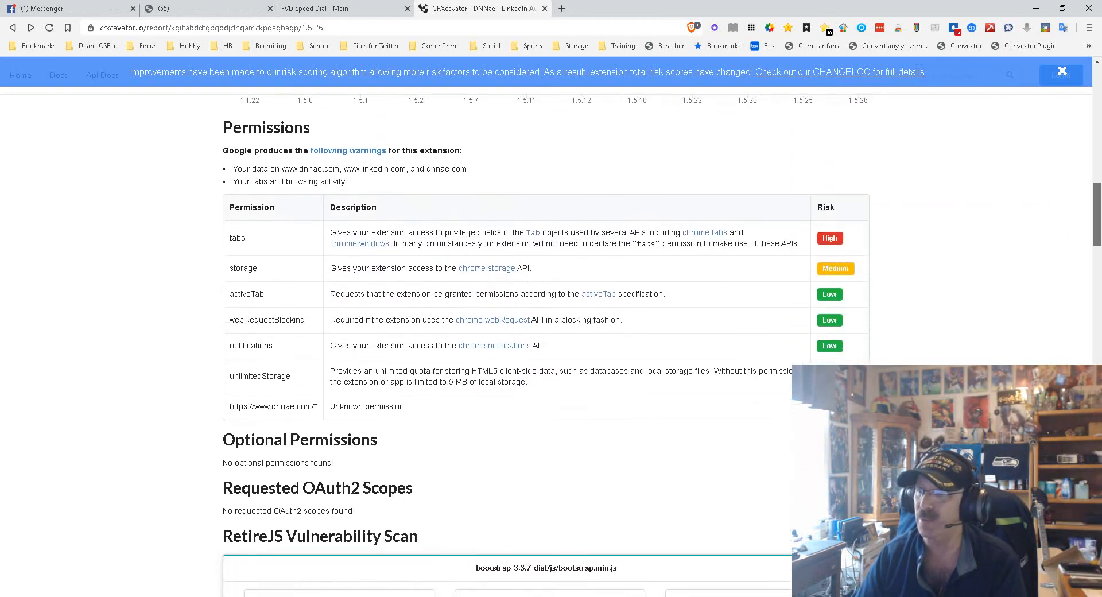
{"action": "scroll", "scroll_direction": "down", "scroll_amount": 3}
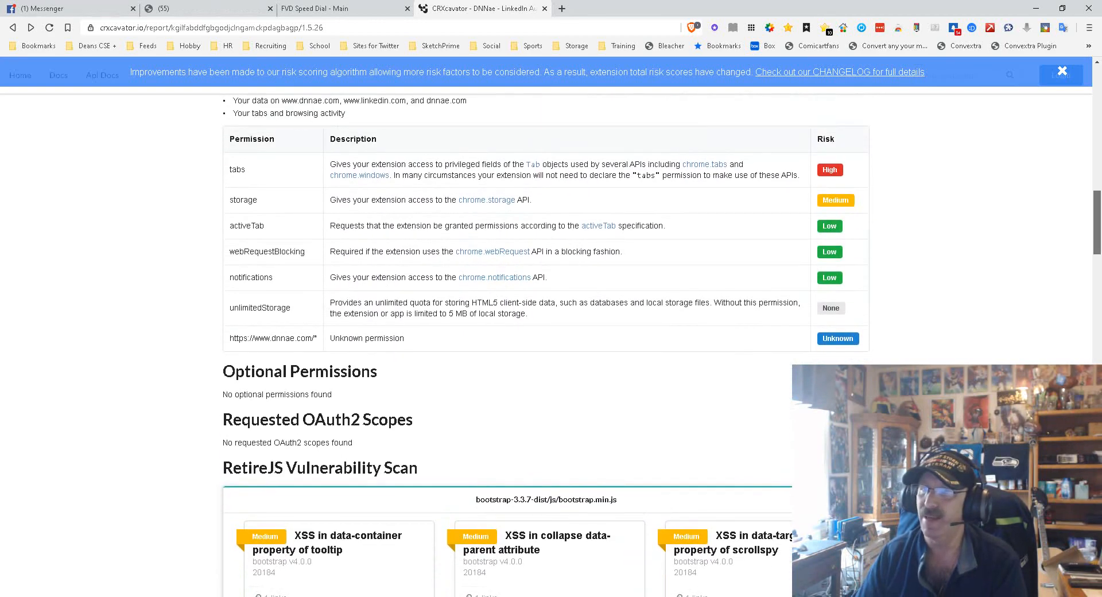
{"action": "scroll", "scroll_direction": "up", "scroll_amount": 3}
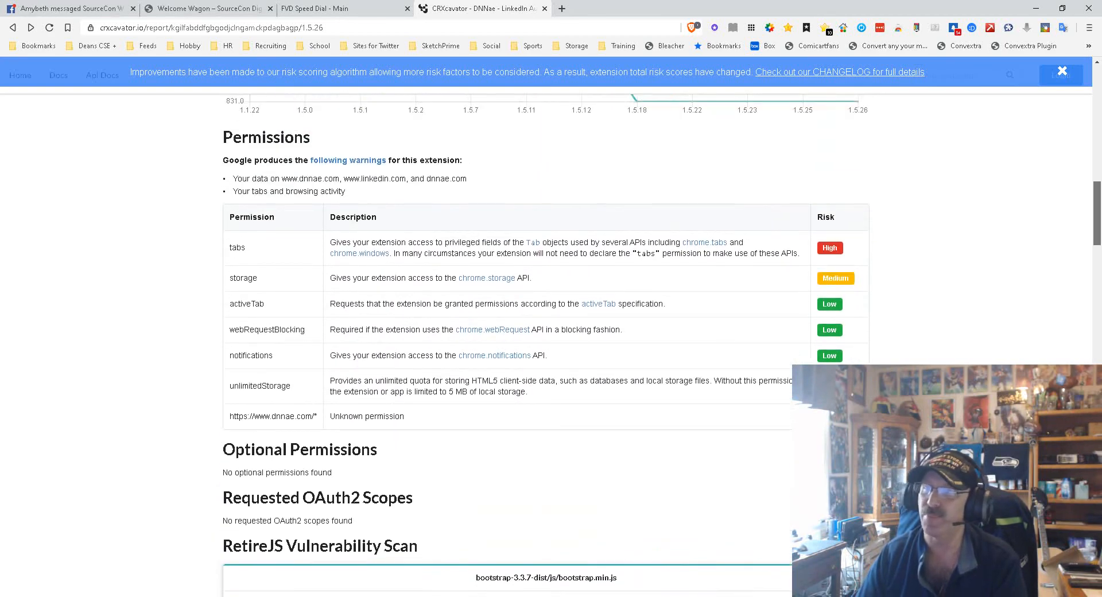
{"action": "scroll", "scroll_direction": "down", "scroll_amount": 3}
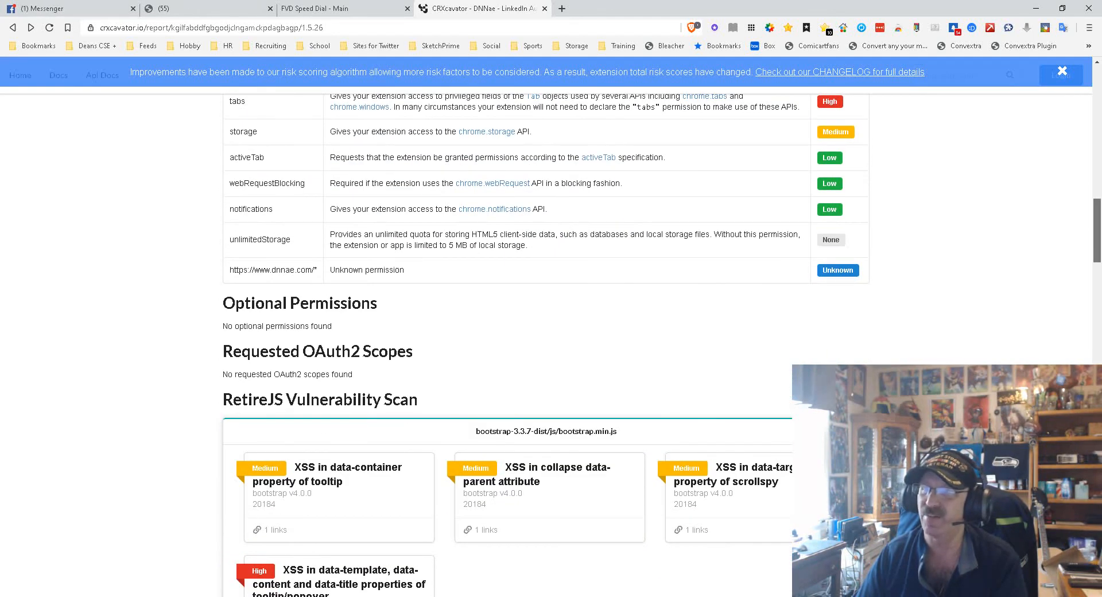
{"action": "scroll", "scroll_direction": "down", "scroll_amount": 3}
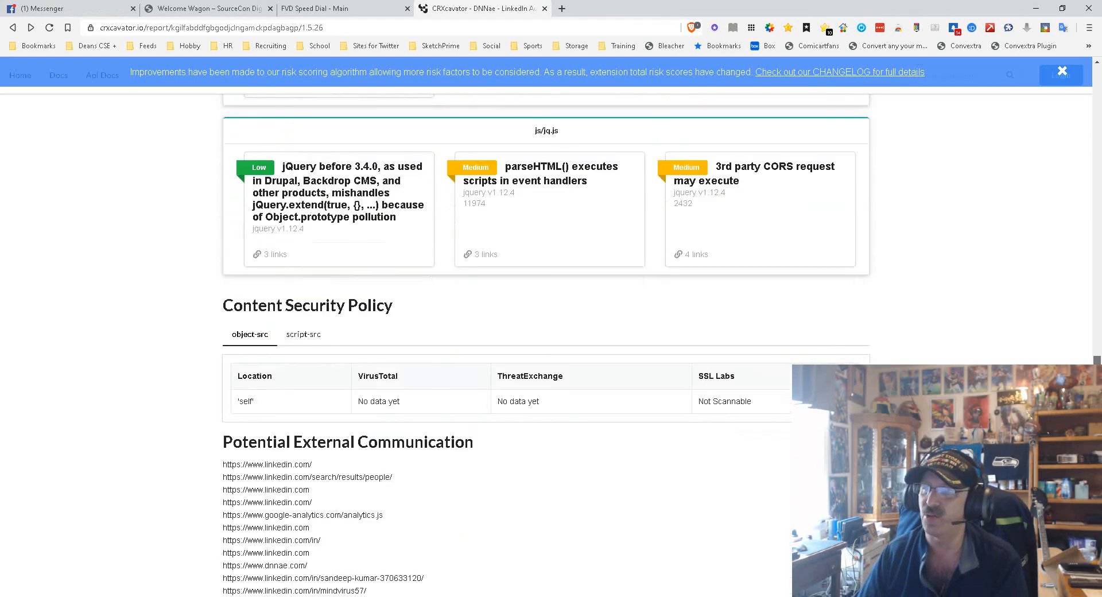
{"action": "scroll", "scroll_direction": "down", "scroll_amount": 3}
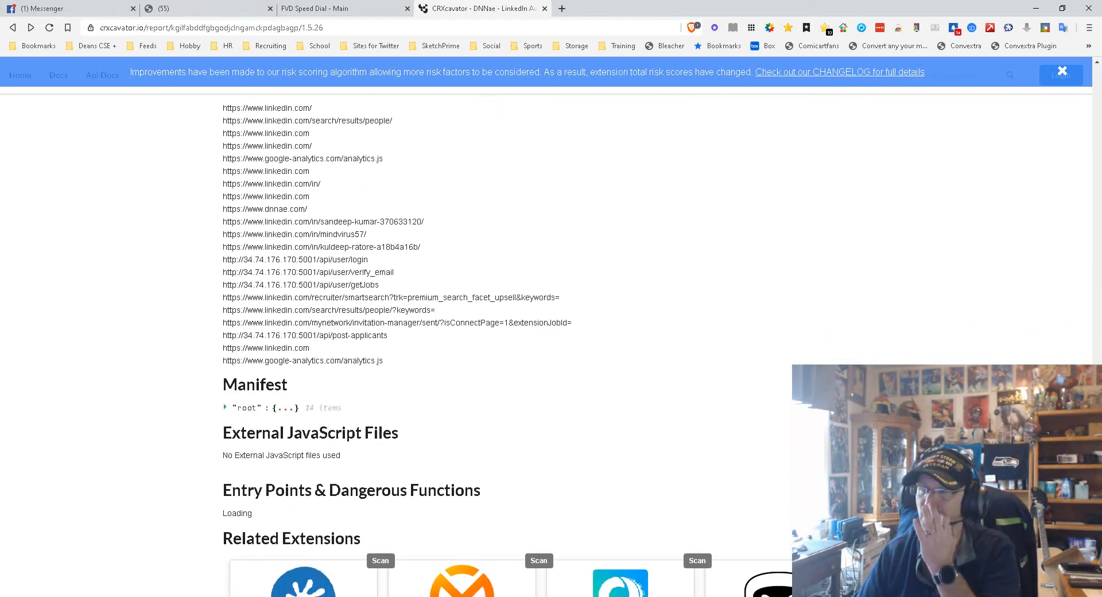
{"action": "scroll", "scroll_direction": "down", "scroll_amount": 3}
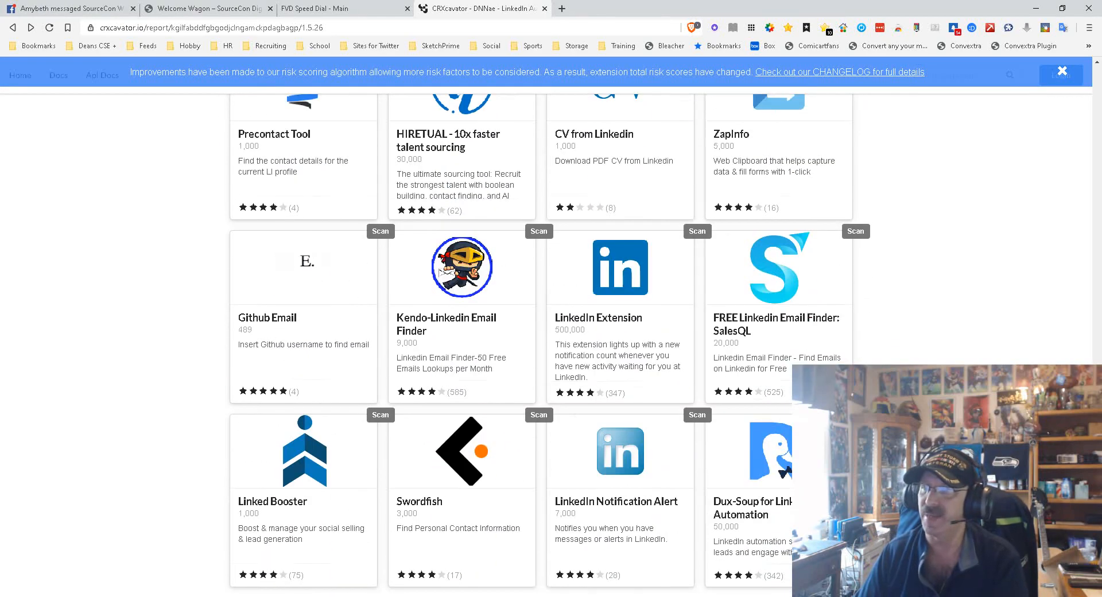